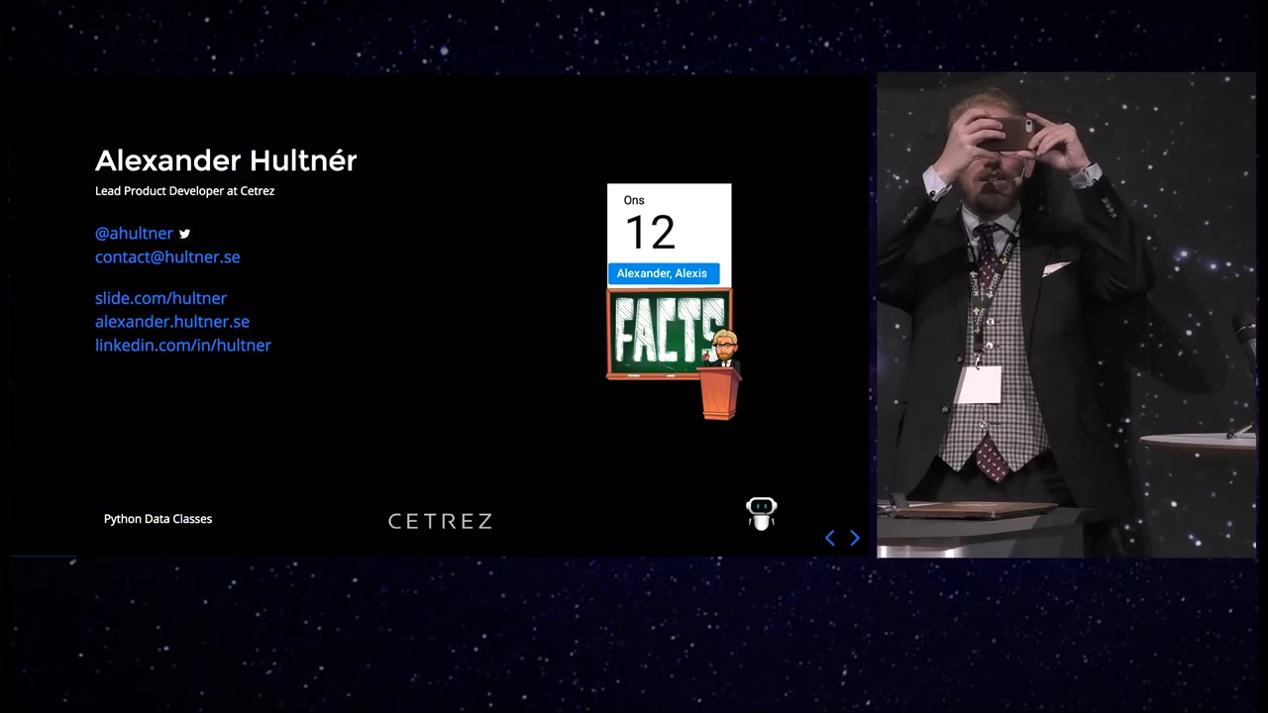
Advance from the speaker introduction slide to the Outline slide
{"action": "left_click", "coordinate": [854, 538]}
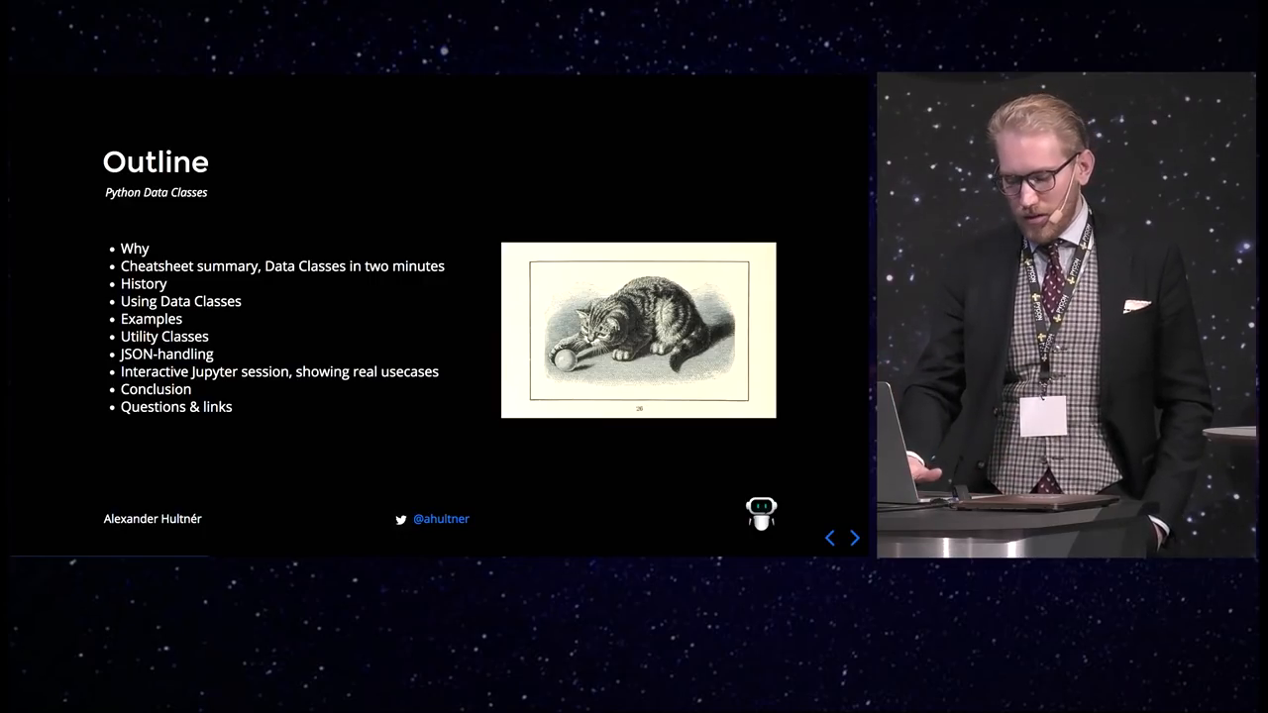
Step back to the bio slide, then forward past the Outline to the Why? slide
{"action": "left_click", "coordinate": [853, 537]}
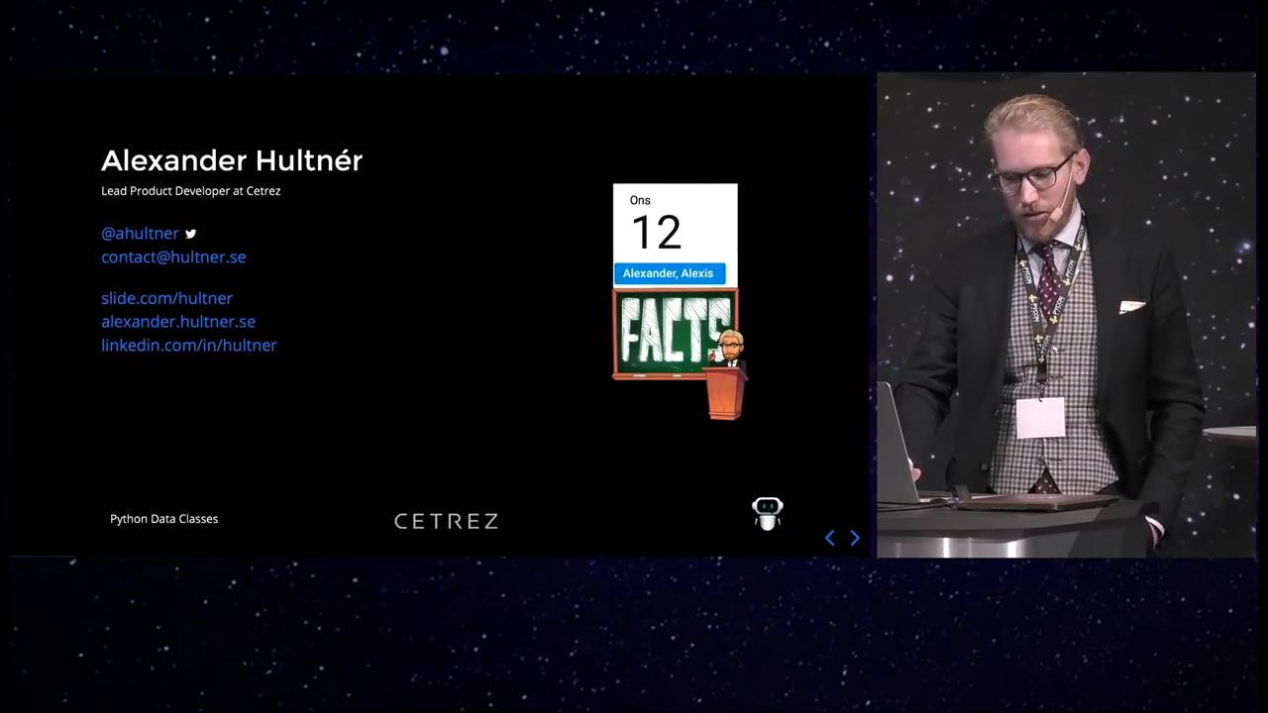
{"action": "left_click", "coordinate": [854, 538]}
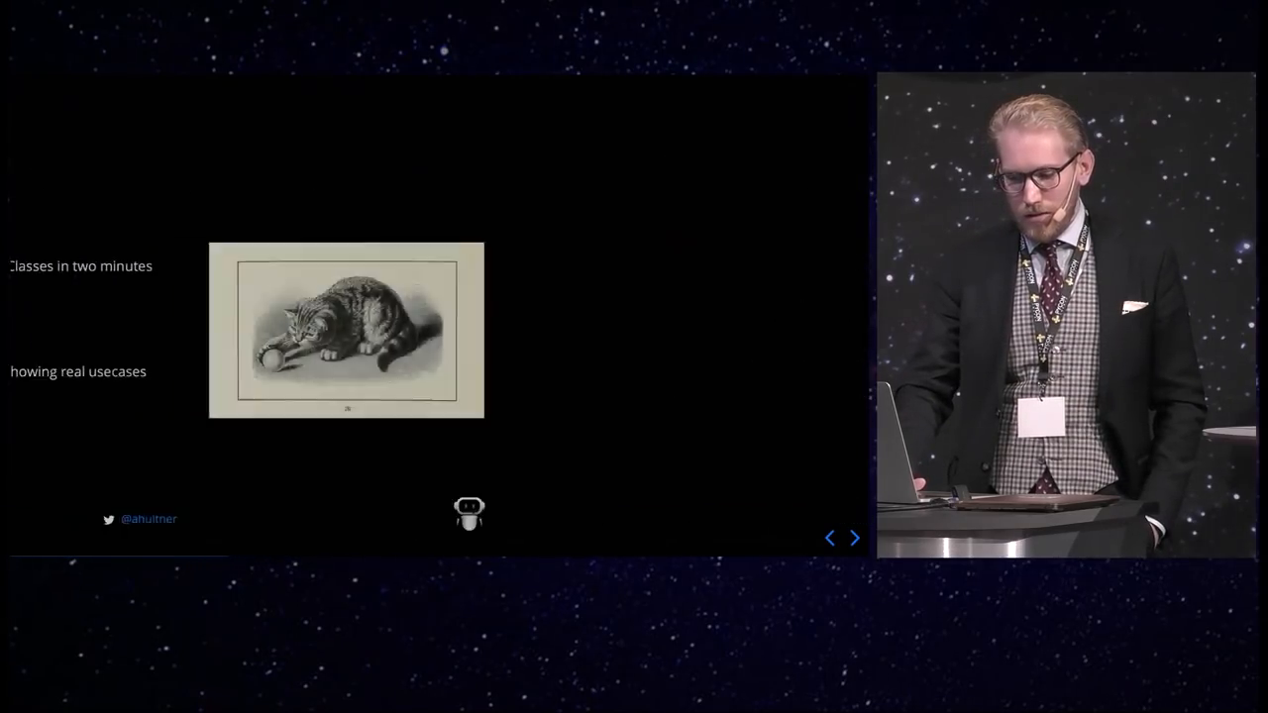
{"action": "left_click", "coordinate": [854, 538]}
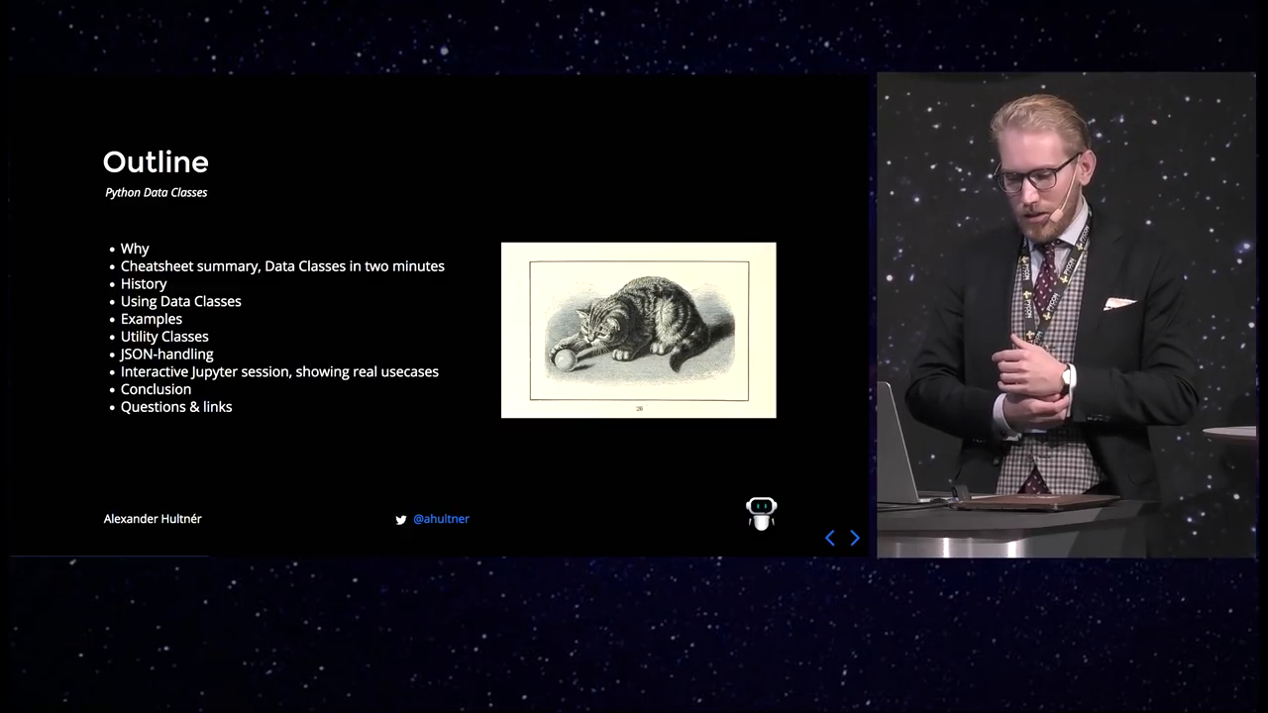
{"action": "left_click", "coordinate": [853, 538]}
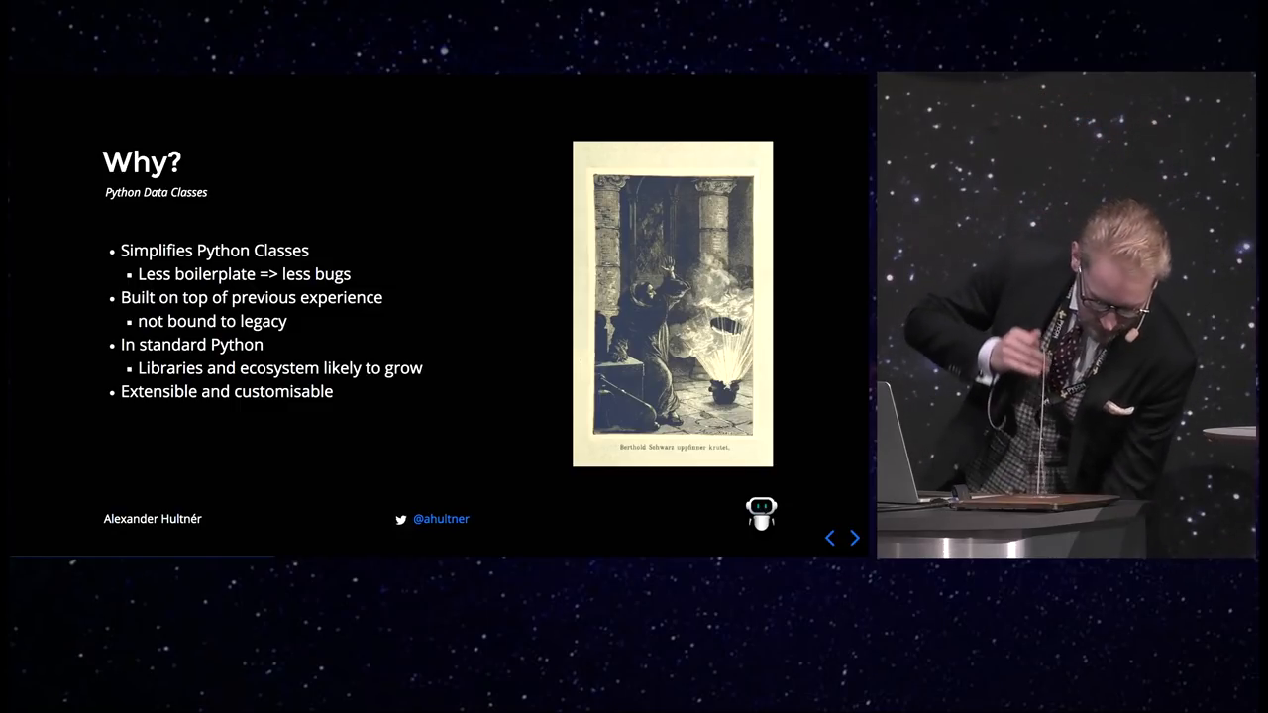
{"action": "left_click", "coordinate": [854, 538]}
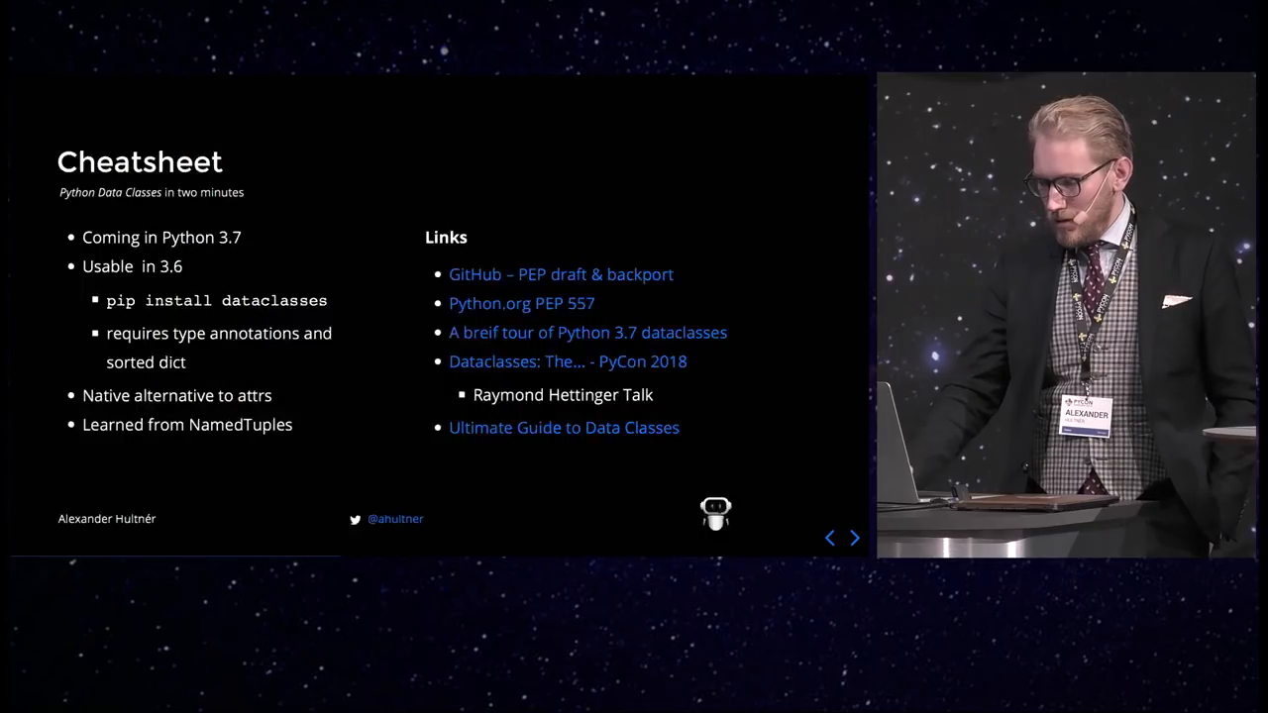
Advance past the Cheatsheet slide to the History slide
{"action": "left_click", "coordinate": [830, 538]}
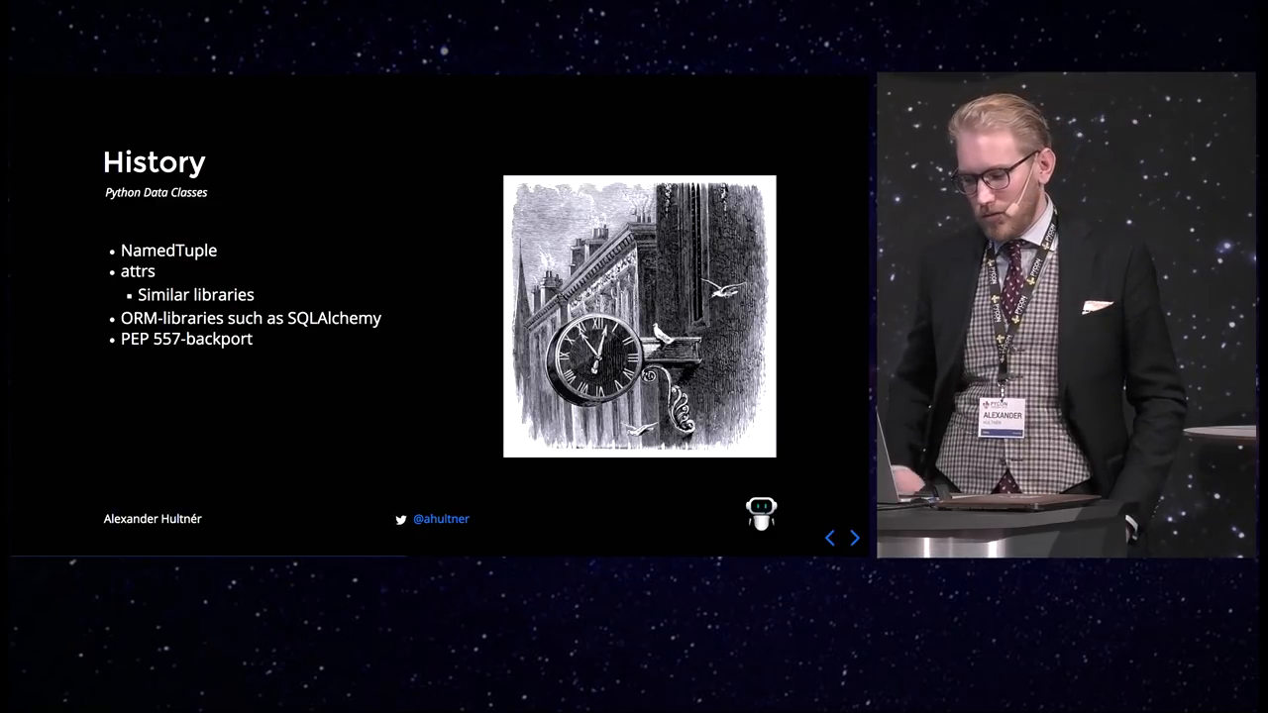
Advance to the 'Data class – Minimal example' slide with the PyCon class
{"action": "left_click", "coordinate": [853, 538]}
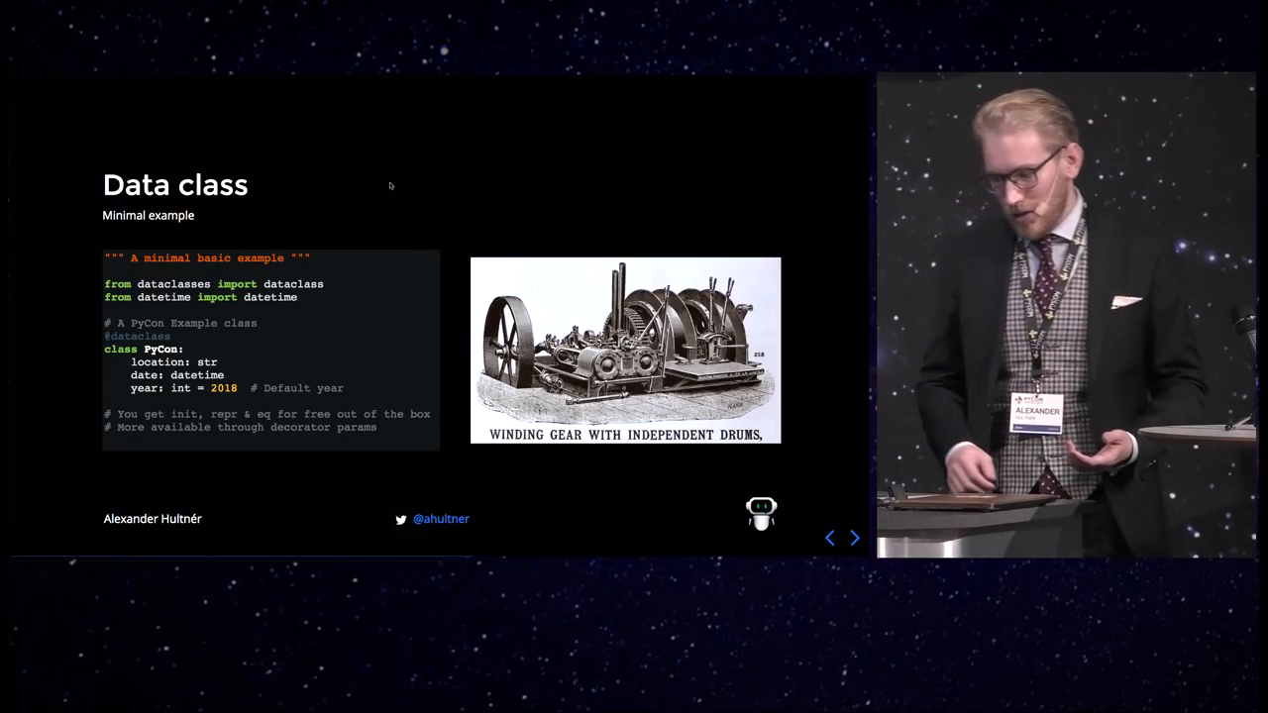
Advance to the 'Data class – Extended example' slide with field factories
{"action": "left_click", "coordinate": [852, 537]}
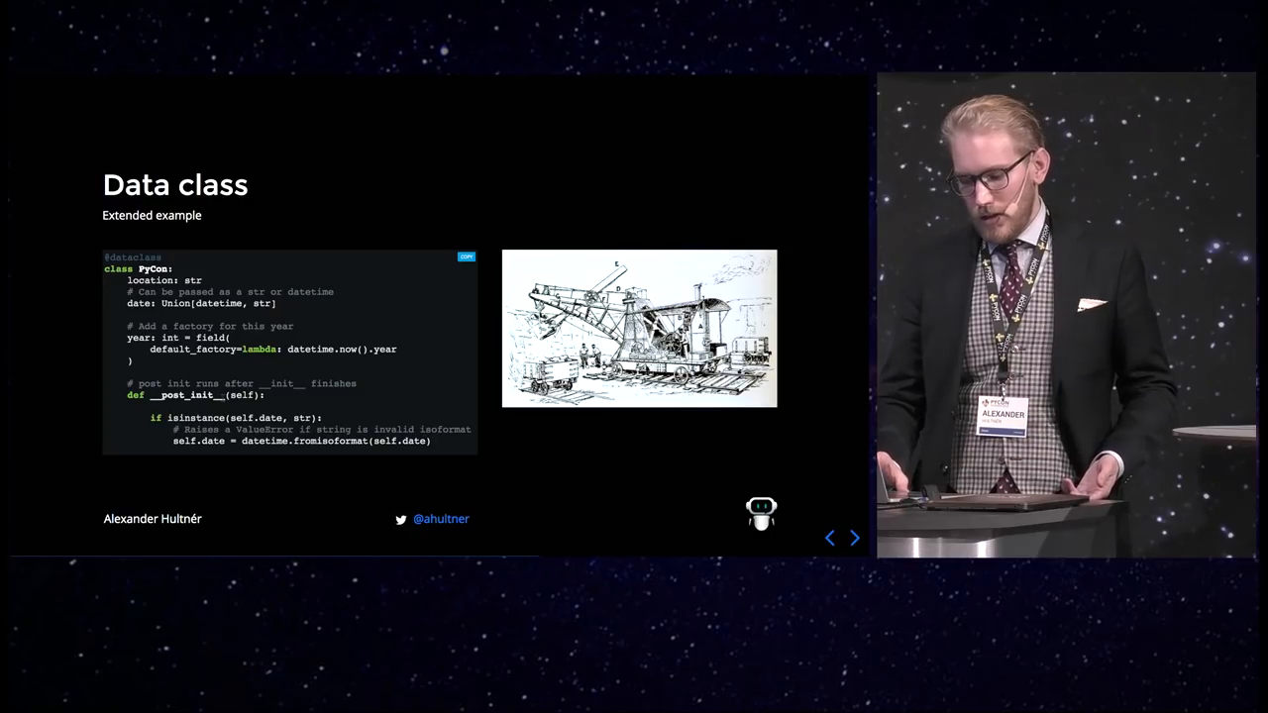
{"action": "mouse_move", "coordinate": [308, 461]}
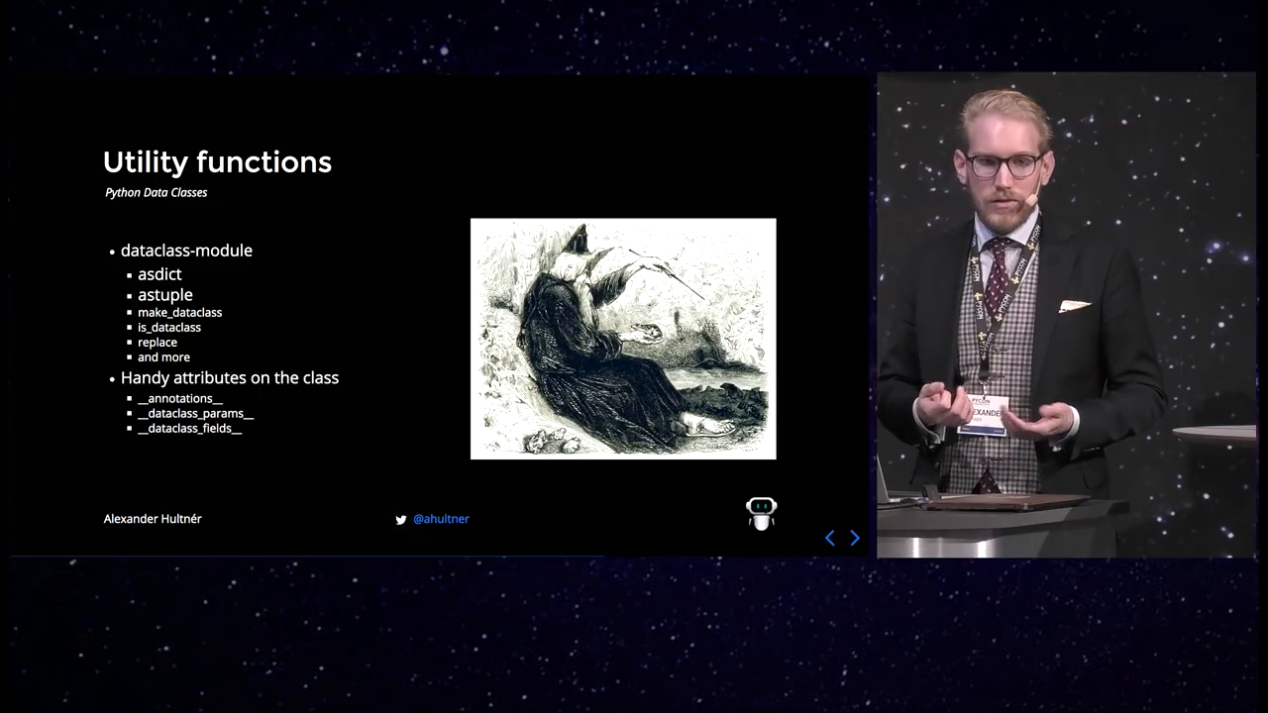
Move past the Utility functions slide to the JSON-Conversion slide and beyond
{"action": "left_click", "coordinate": [854, 537]}
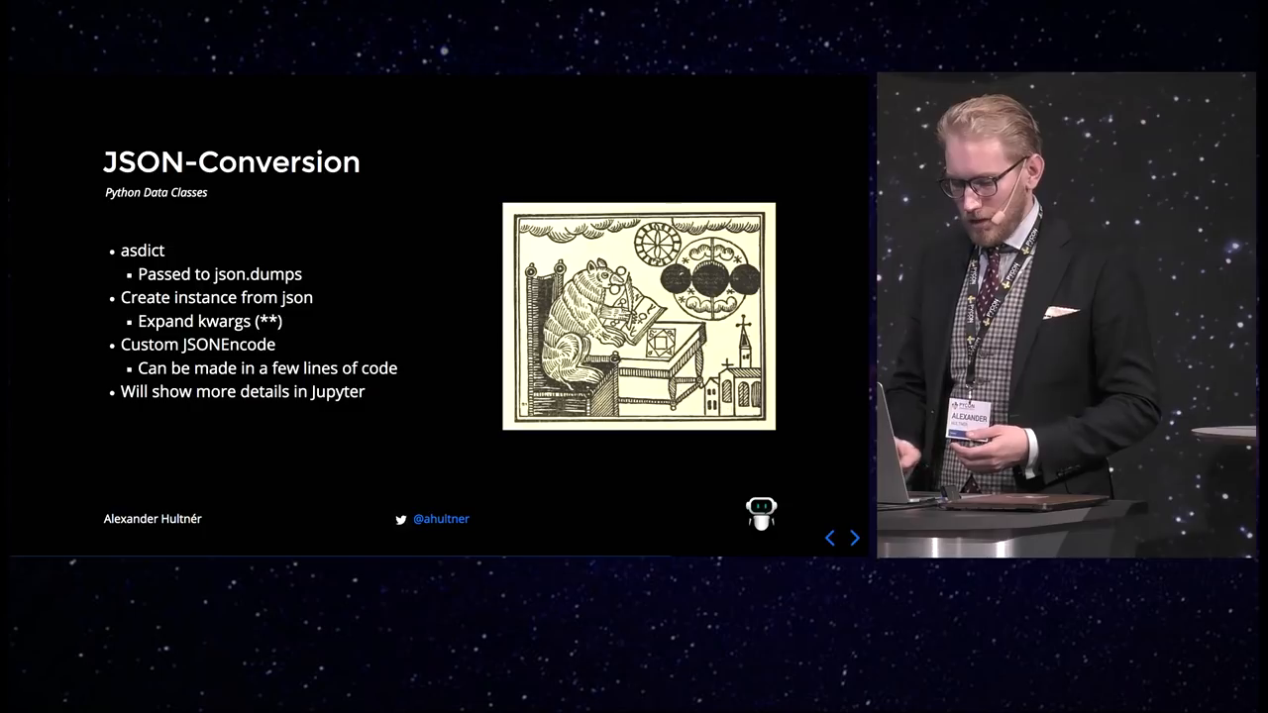
{"action": "left_click", "coordinate": [854, 538]}
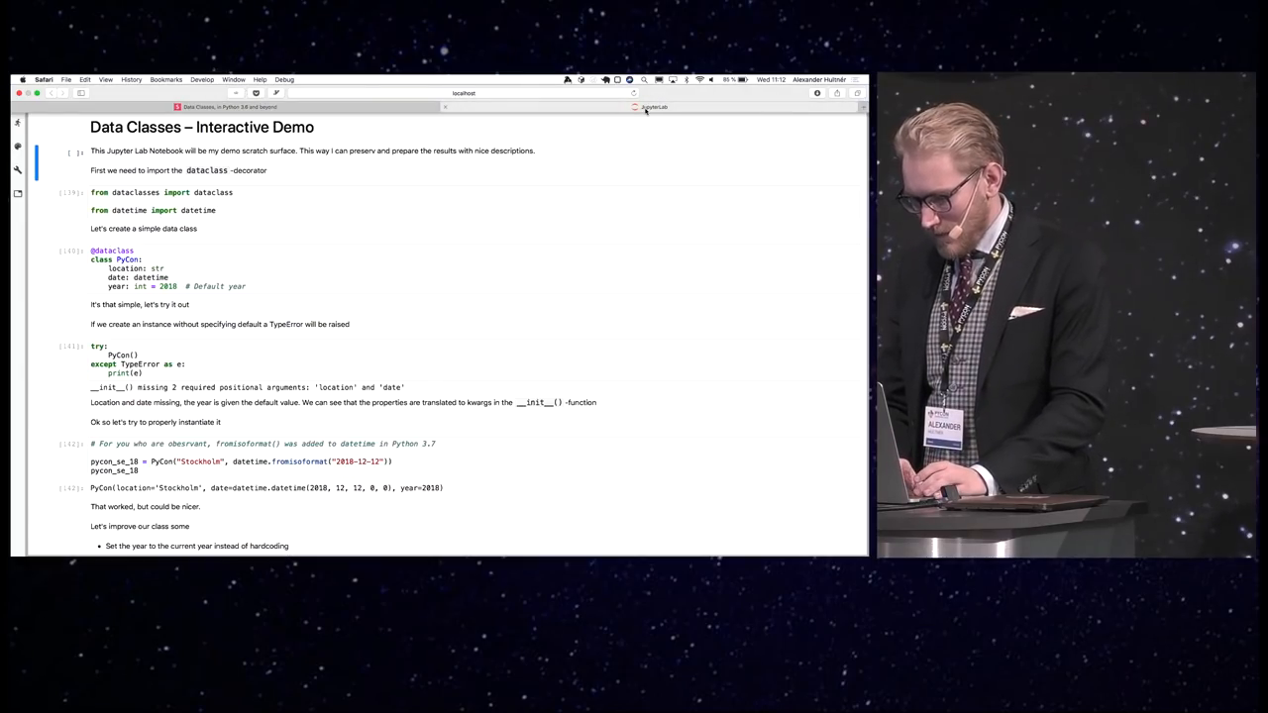
Switch Safari to full screen so the demo notebook fills the display
{"action": "left_click", "coordinate": [653, 107]}
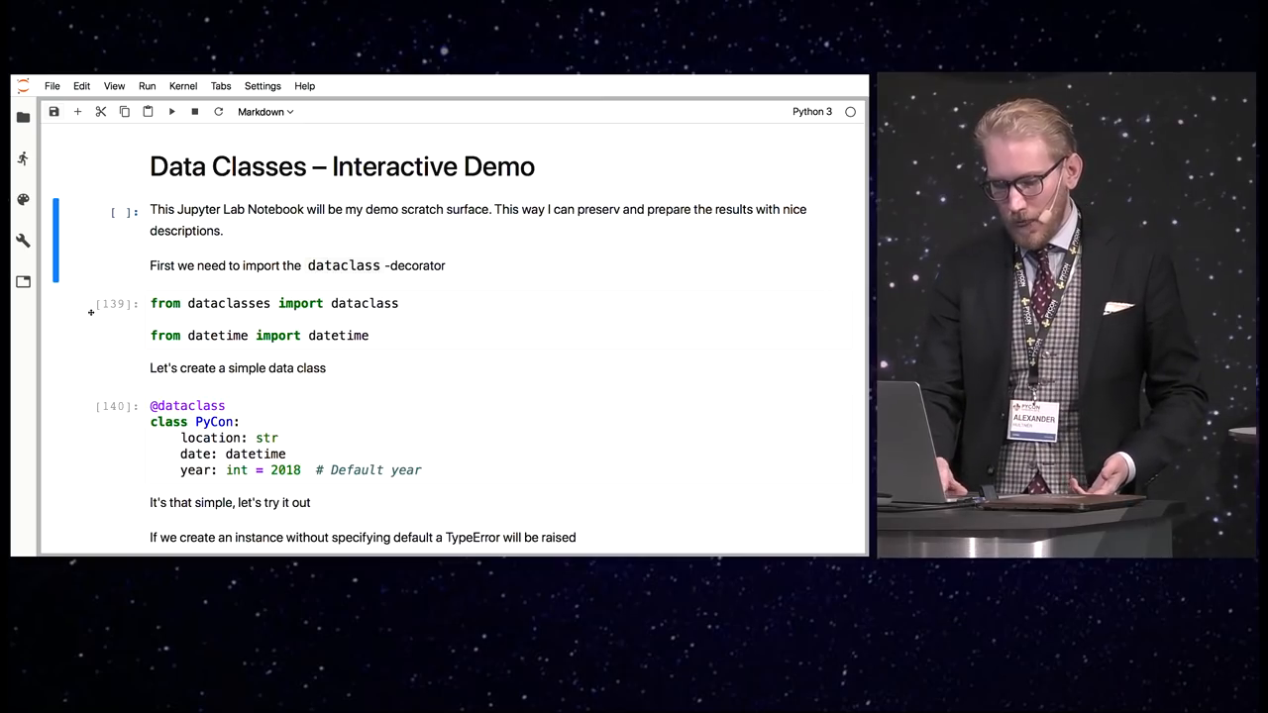
{"action": "scroll", "scroll_direction": "down", "scroll_amount": 3}
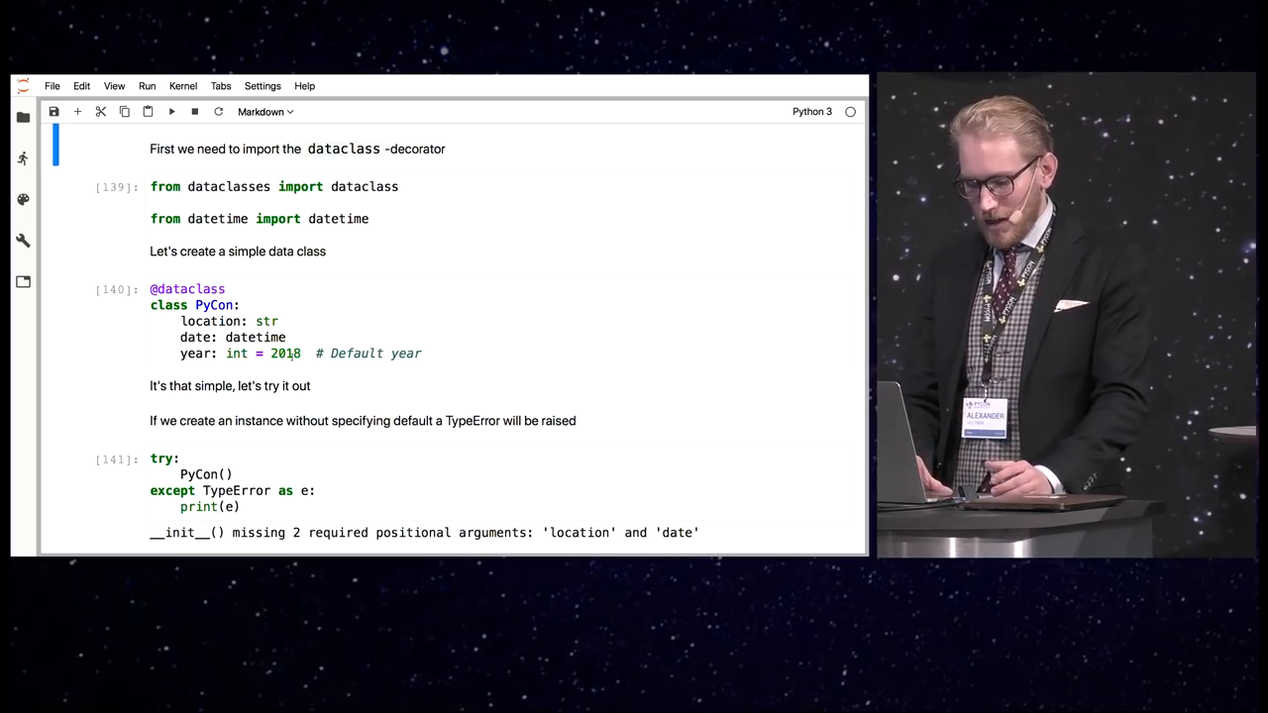
{"action": "scroll", "scroll_direction": "down", "scroll_amount": 3}
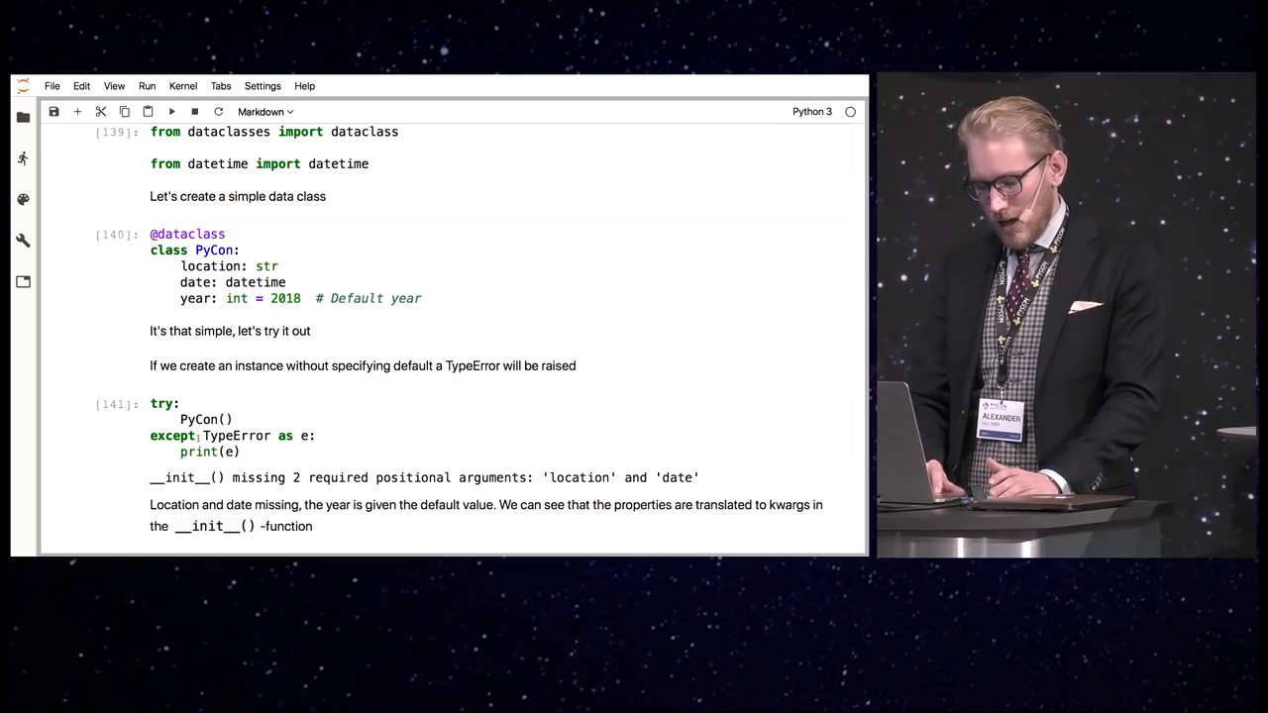
{"action": "scroll", "scroll_direction": "down", "scroll_amount": 3}
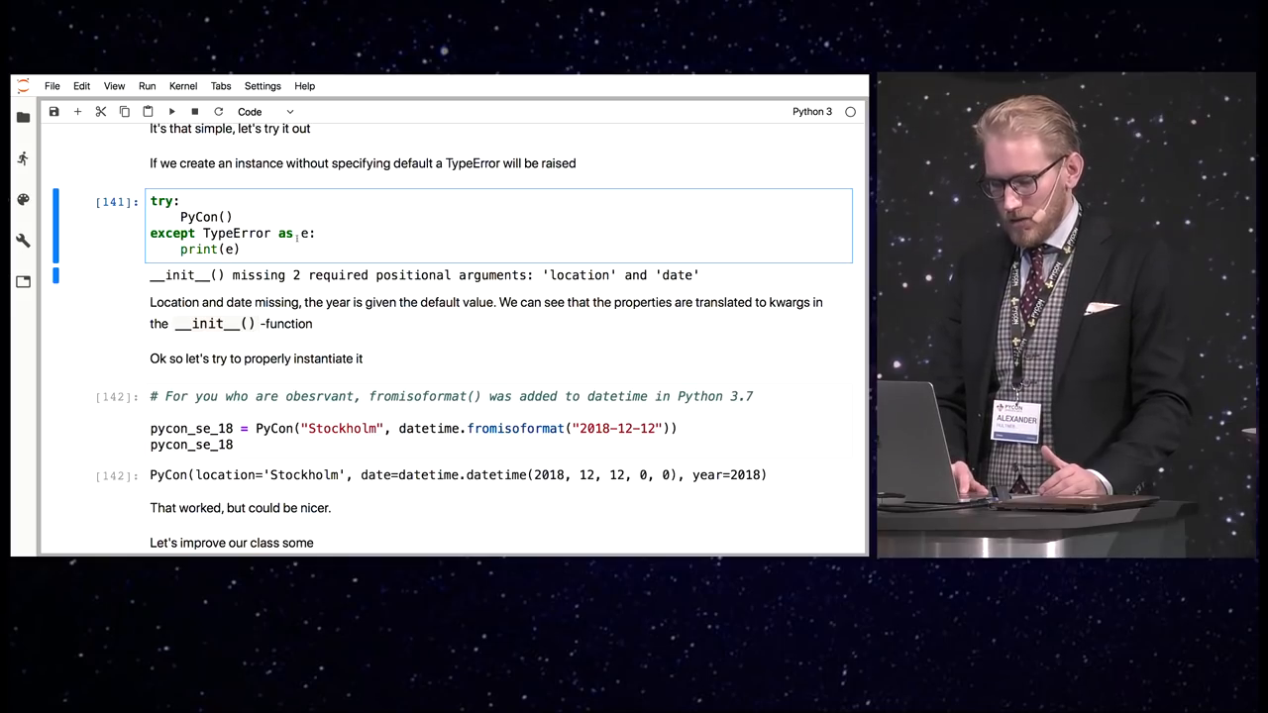
{"action": "scroll", "scroll_direction": "down", "scroll_amount": 3}
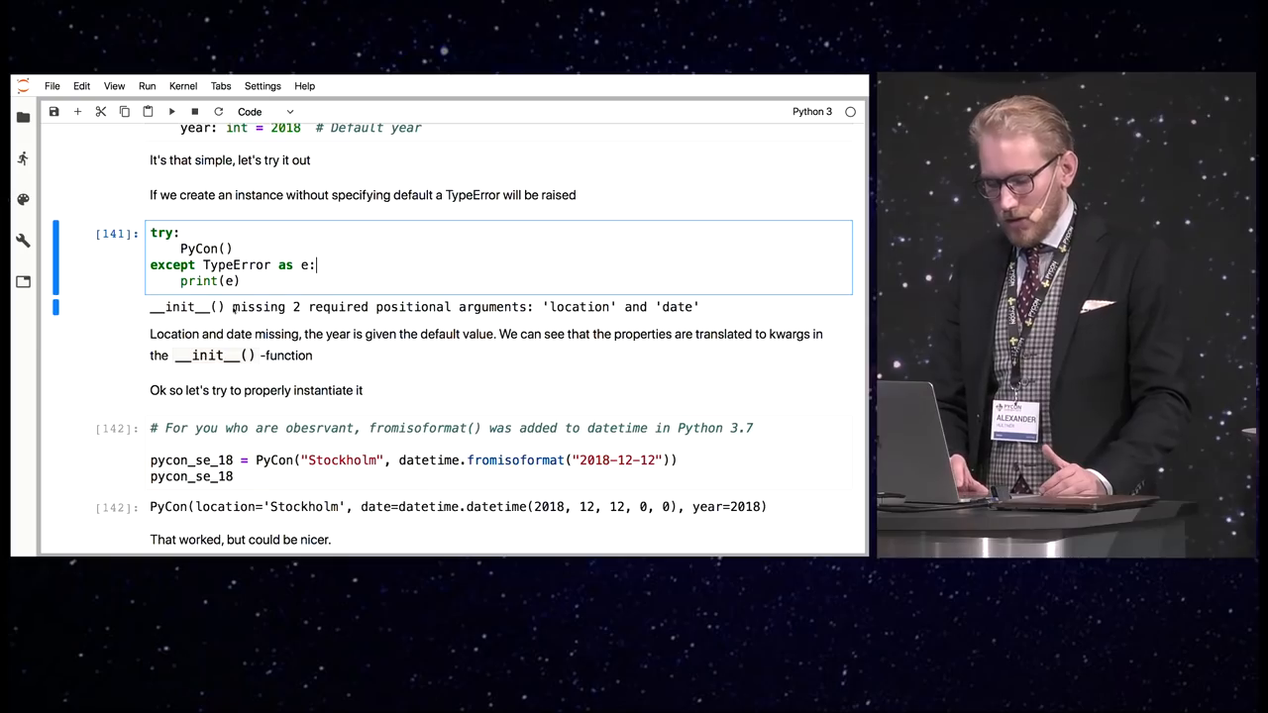
{"action": "scroll", "scroll_direction": "down", "scroll_amount": 3}
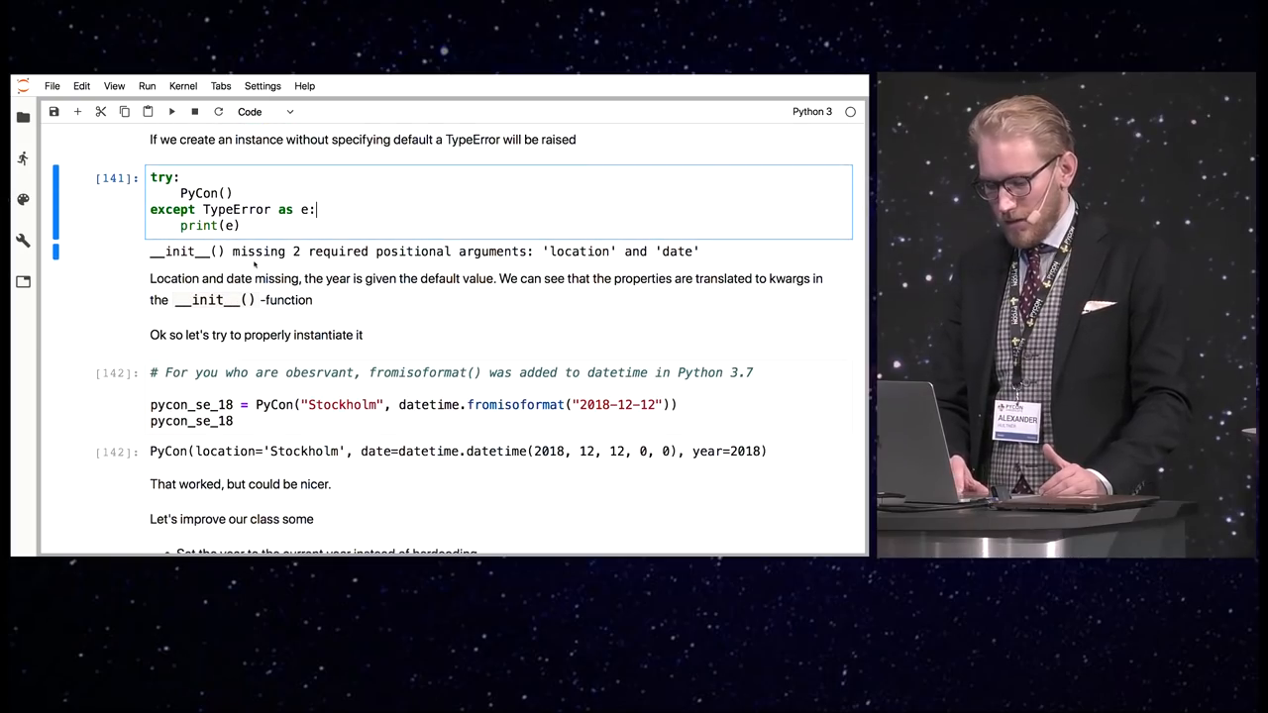
{"action": "scroll", "scroll_direction": "down", "scroll_amount": 3}
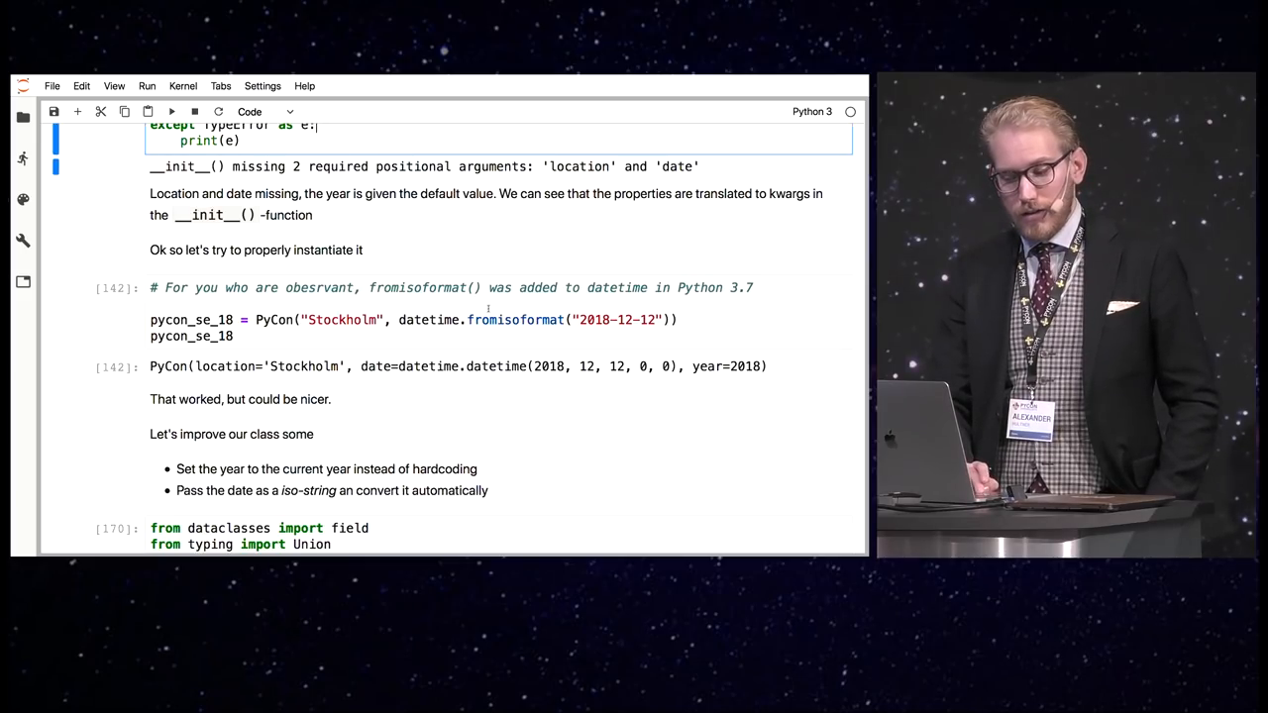
{"action": "left_click", "coordinate": [467, 319]}
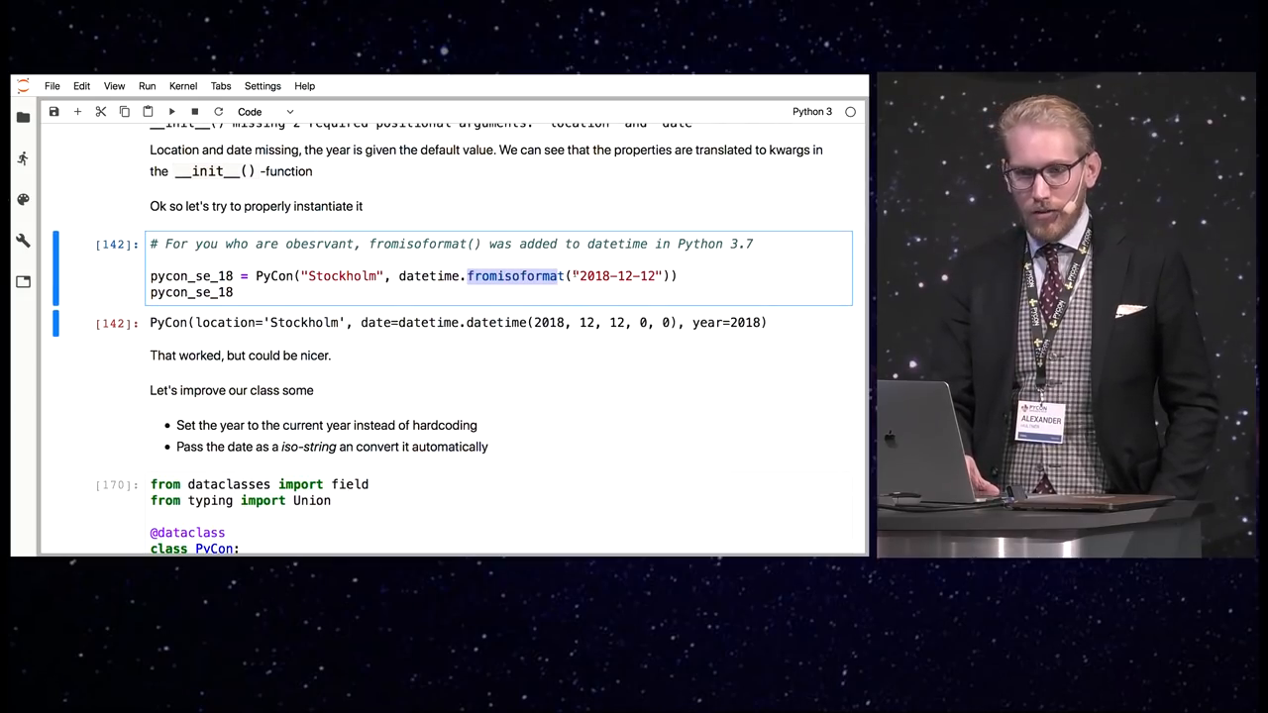
{"action": "scroll", "scroll_direction": "down", "scroll_amount": 3}
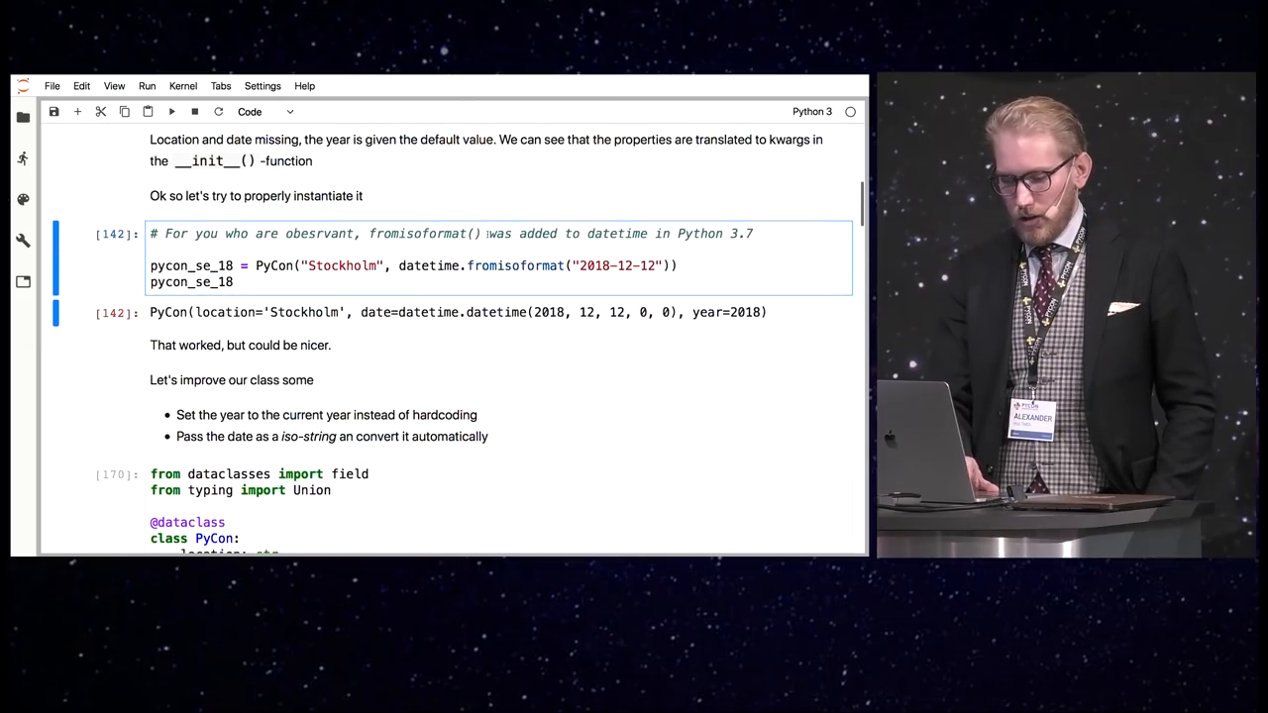
Scroll down to the 'Part II, use data classes' heading and the astuple cell
{"action": "scroll", "scroll_direction": "down", "scroll_amount": 3}
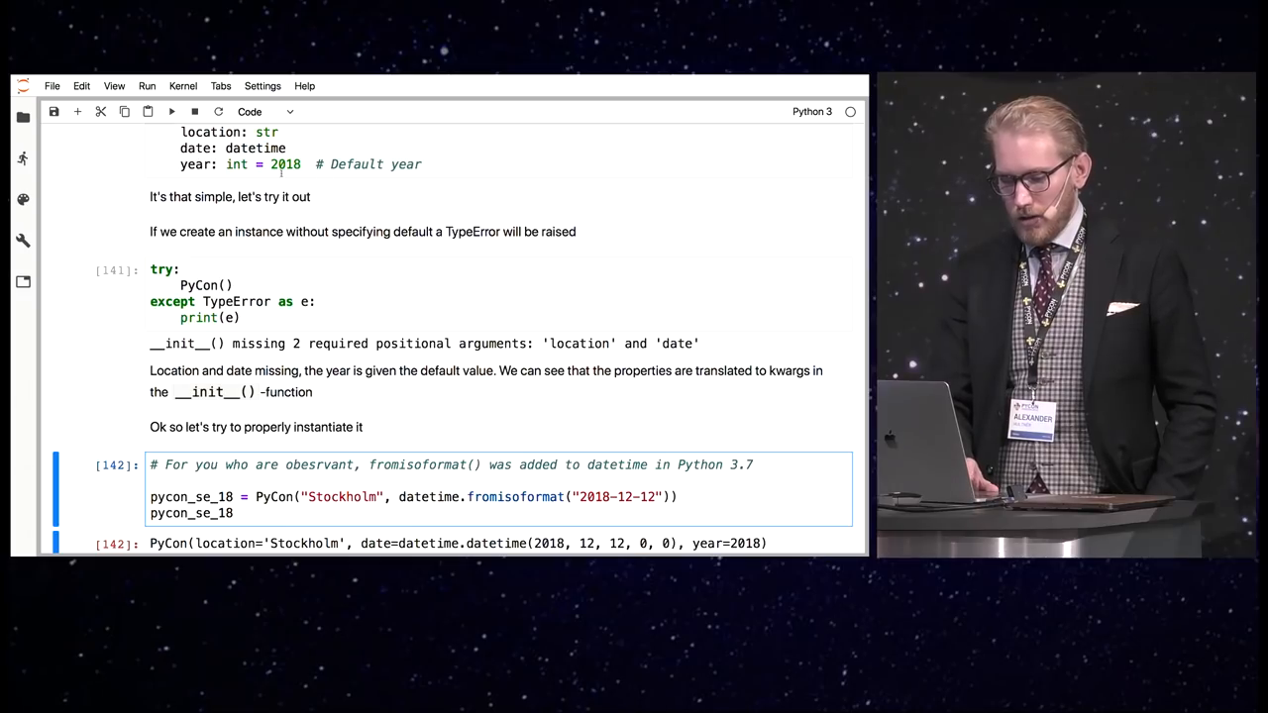
{"action": "scroll", "scroll_direction": "down", "scroll_amount": 3}
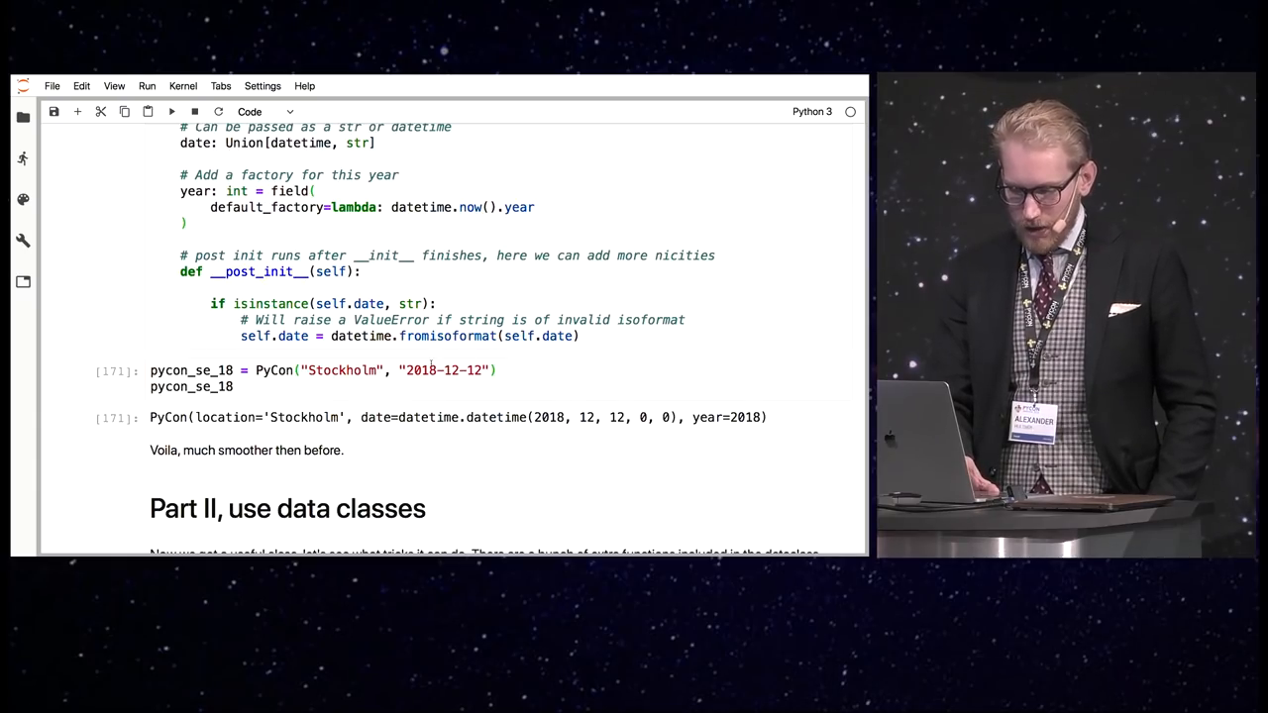
{"action": "scroll", "scroll_direction": "down", "scroll_amount": 3}
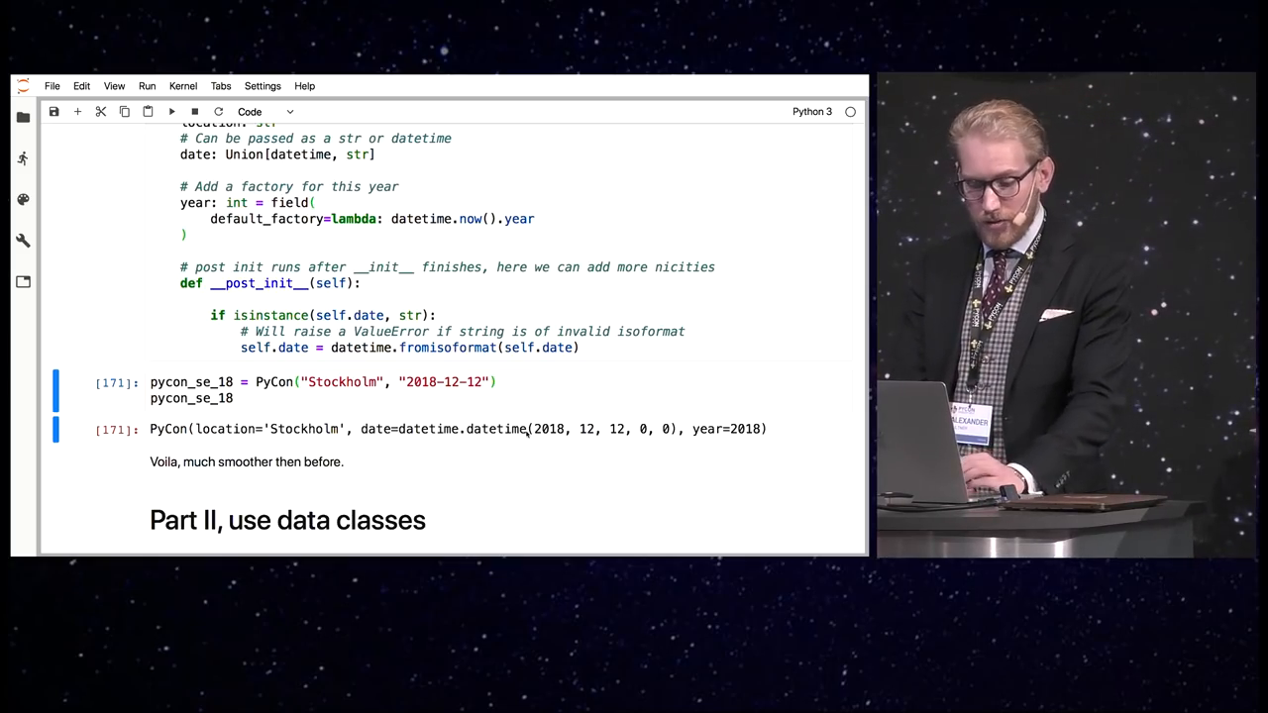
{"action": "scroll", "scroll_direction": "down", "scroll_amount": 3}
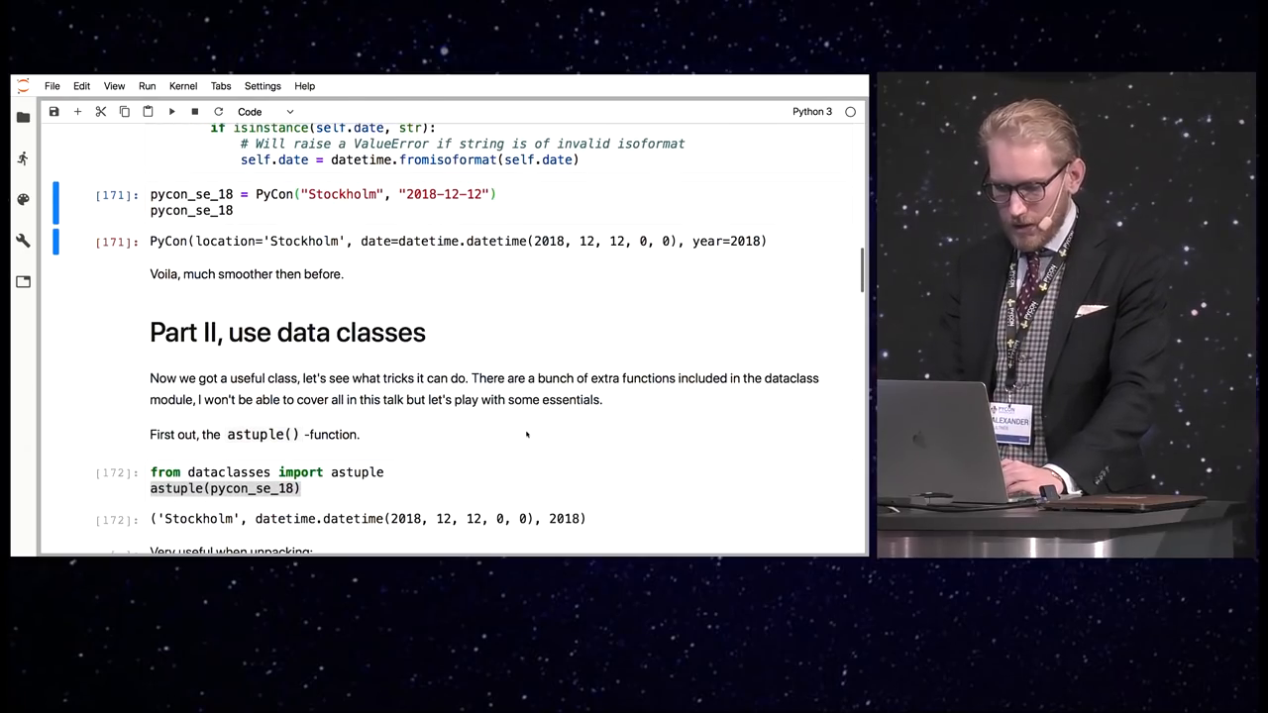
{"action": "scroll", "scroll_direction": "down", "scroll_amount": 3}
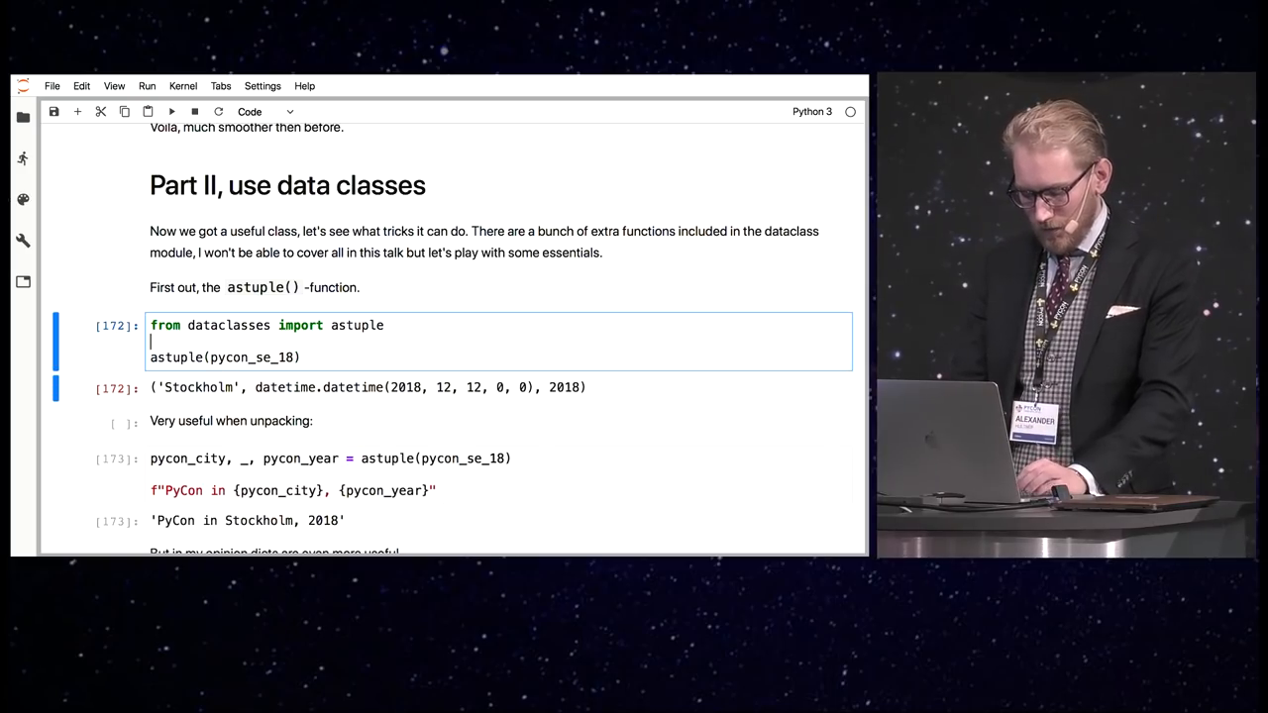
{"action": "type", "text": "."}
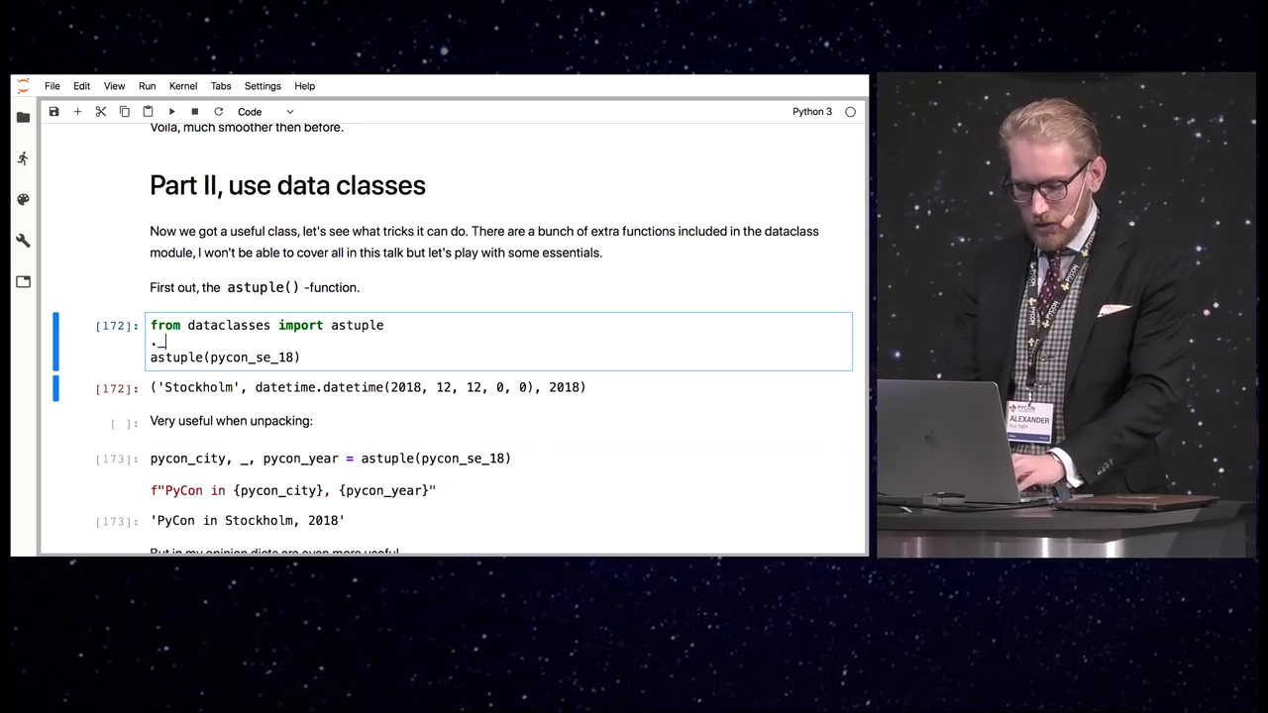
{"action": "type", "text": "_astupl"}
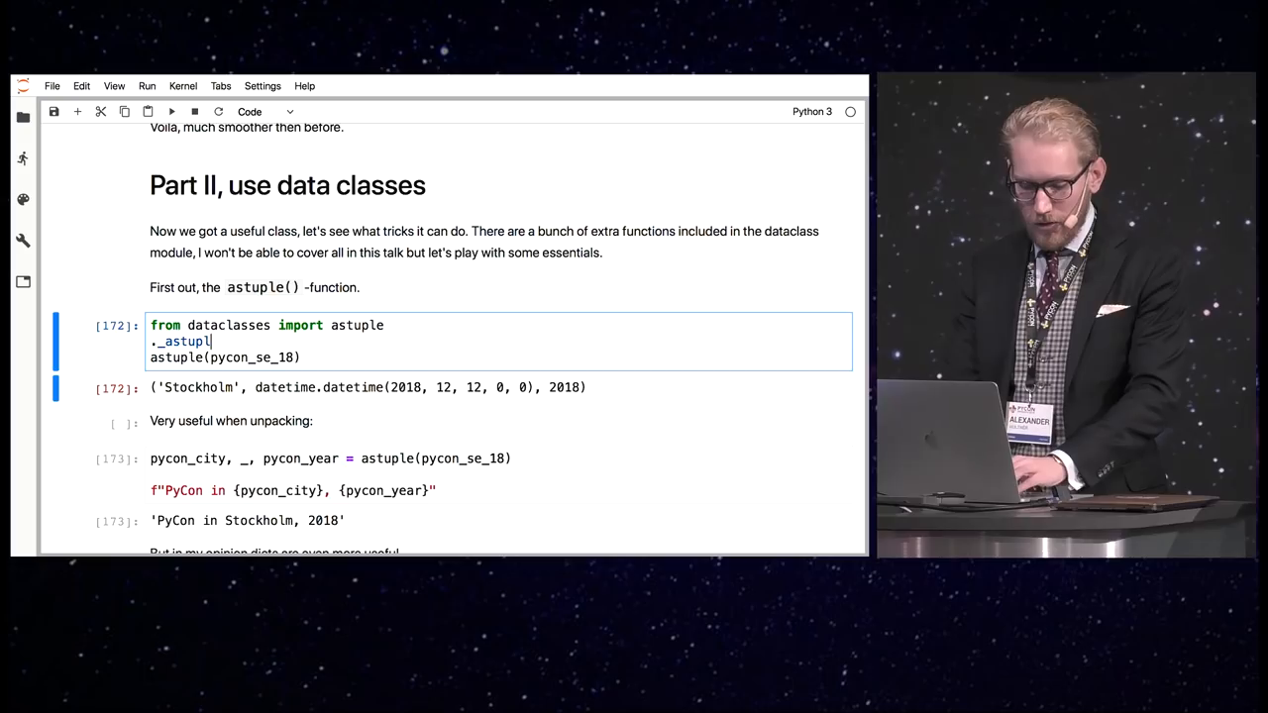
{"action": "type", "text": "asdc"}
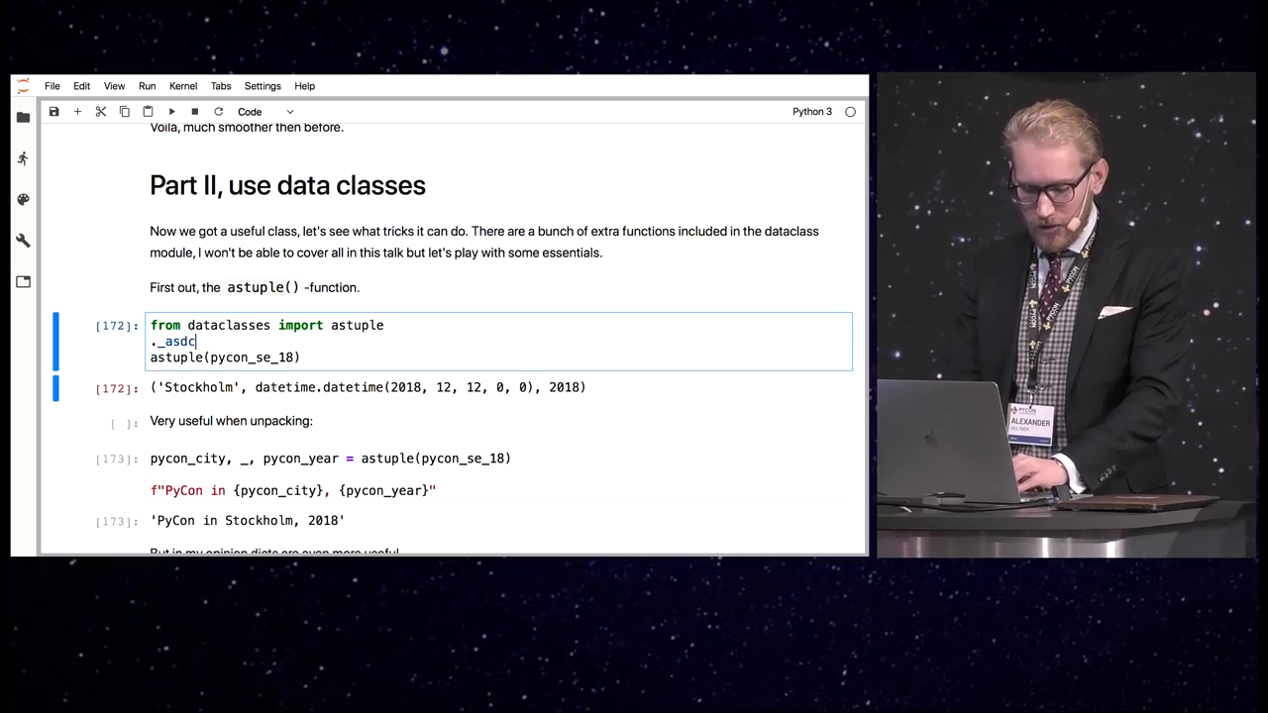
{"action": "key", "text": "Backspace"}
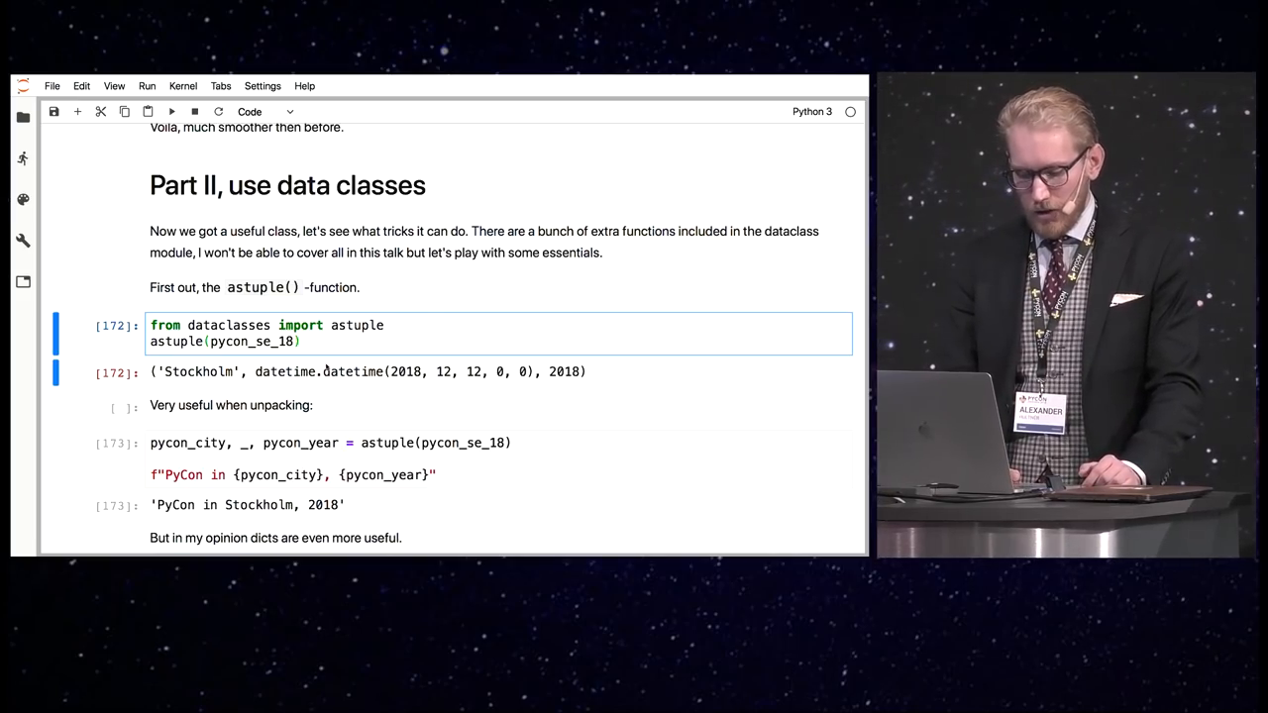
Scroll down to the asdict() introduction and its pycon_se_18 example cell
{"action": "scroll", "scroll_direction": "down", "scroll_amount": 3}
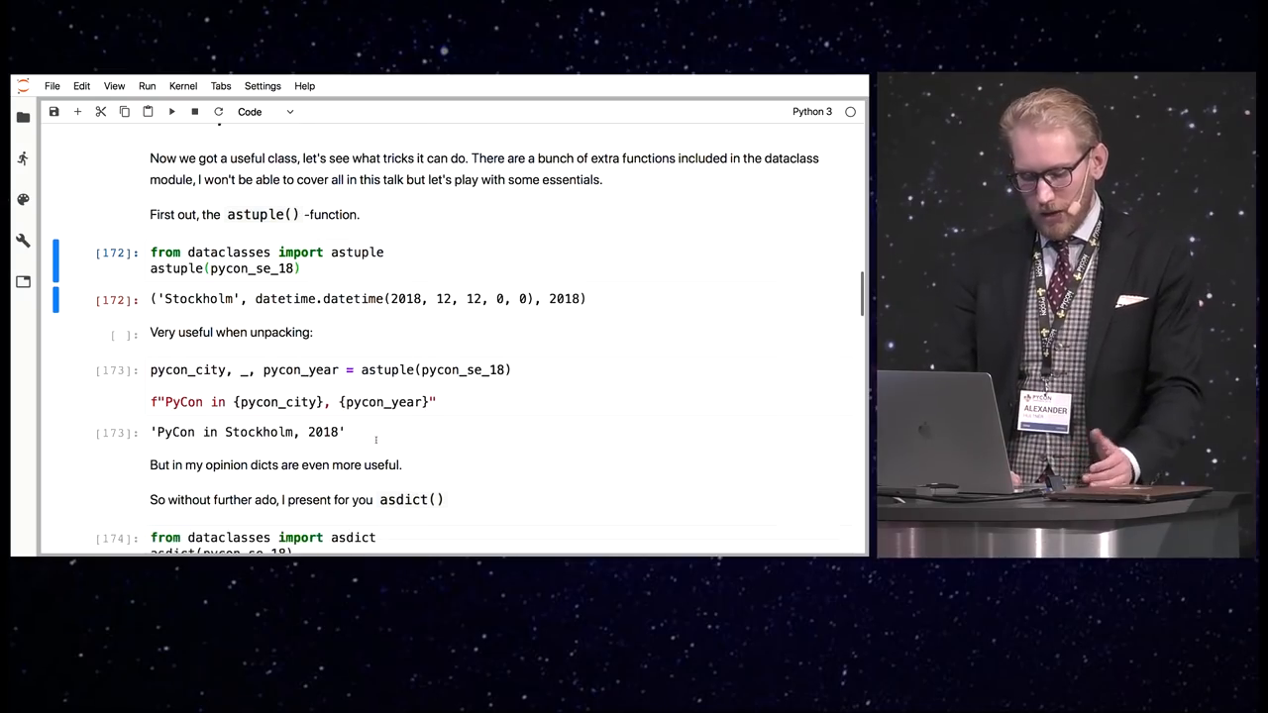
Scroll down to the Stockholm asdict output and the JSONEncoder notes
{"action": "scroll", "scroll_direction": "down", "scroll_amount": 3}
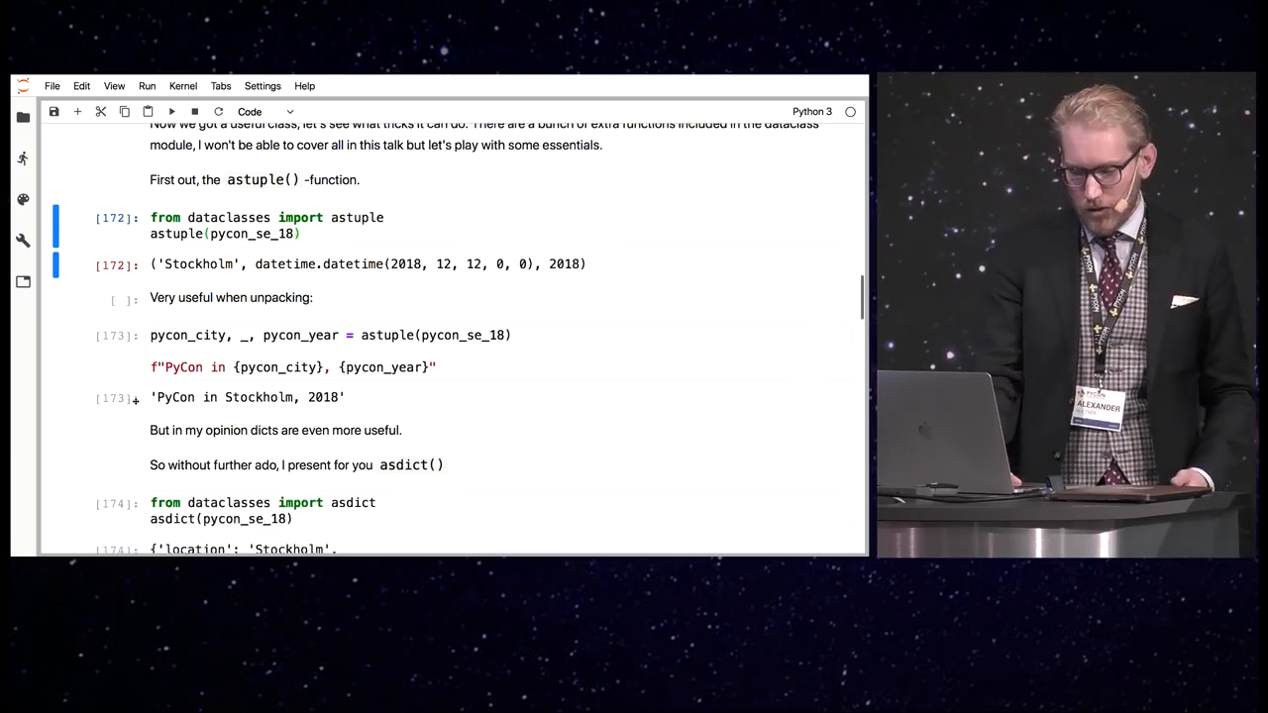
{"action": "scroll", "scroll_direction": "down", "scroll_amount": 3}
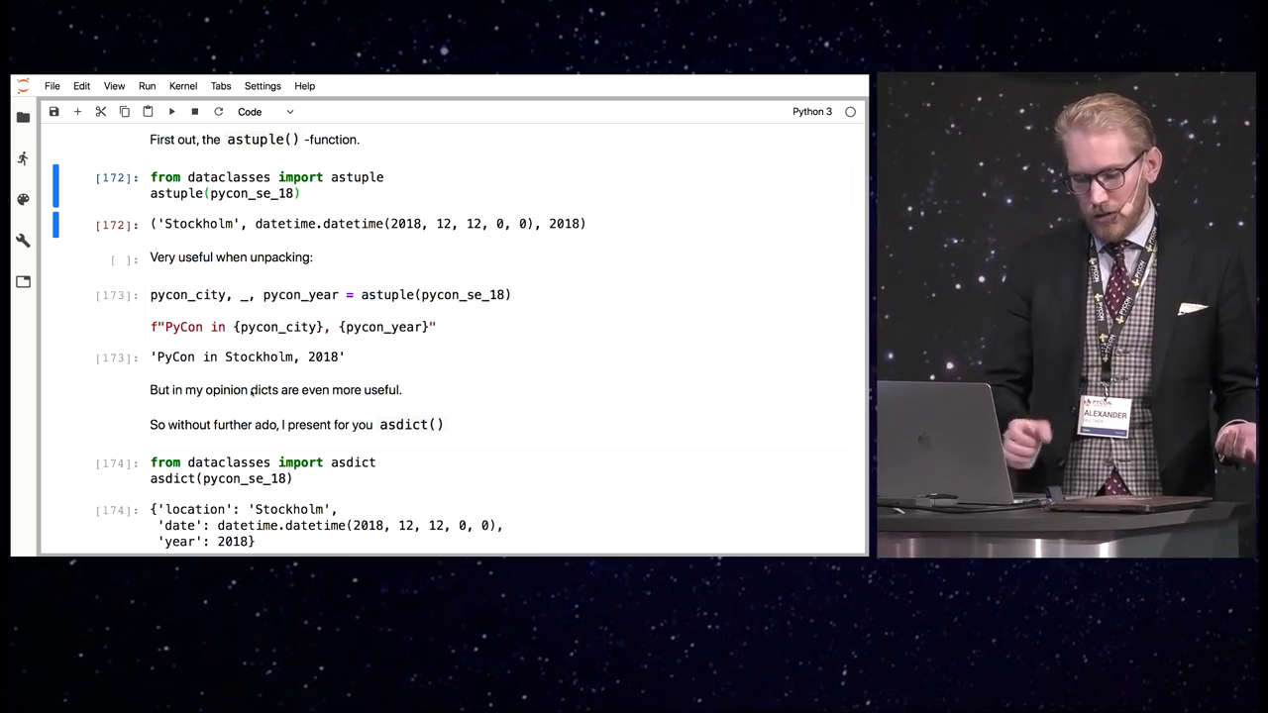
{"action": "scroll", "scroll_direction": "down", "scroll_amount": 3}
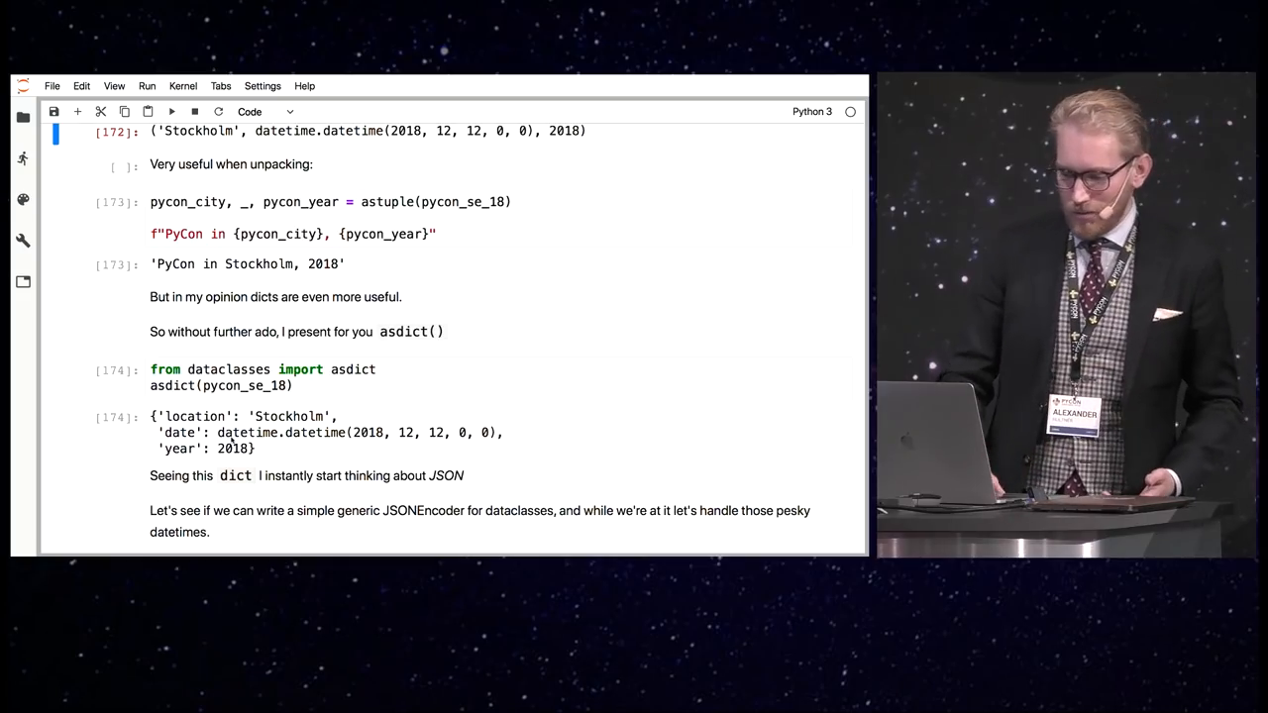
Scroll to the CustomEncoder class handling dataclasses and datetimes, with its note below
{"action": "scroll", "scroll_direction": "down", "scroll_amount": 3}
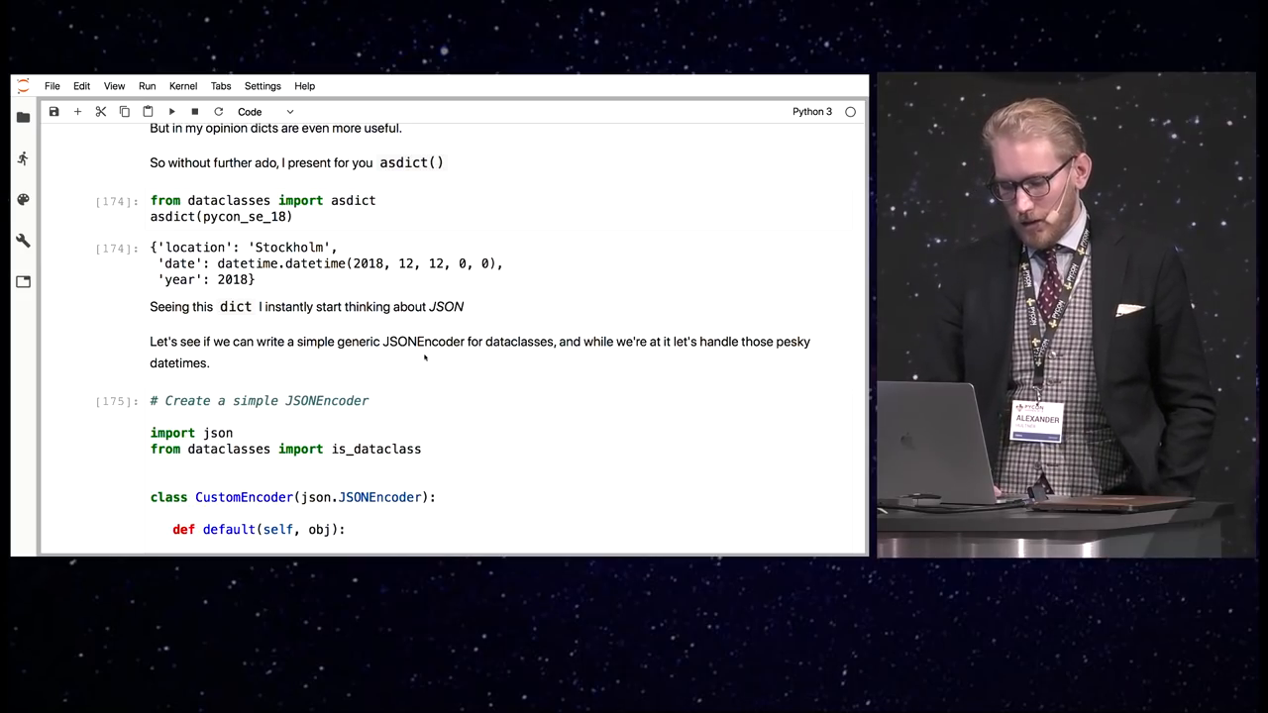
{"action": "scroll", "scroll_direction": "down", "scroll_amount": 3}
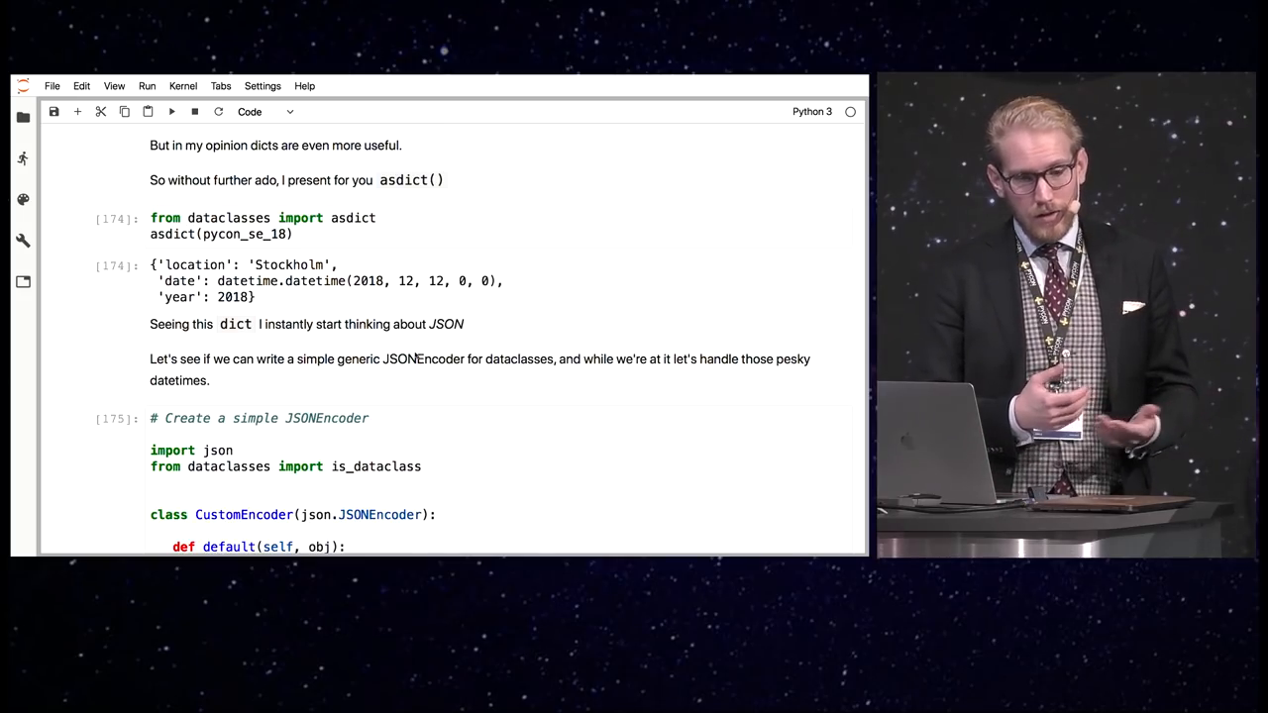
{"action": "scroll", "scroll_direction": "down", "scroll_amount": 3}
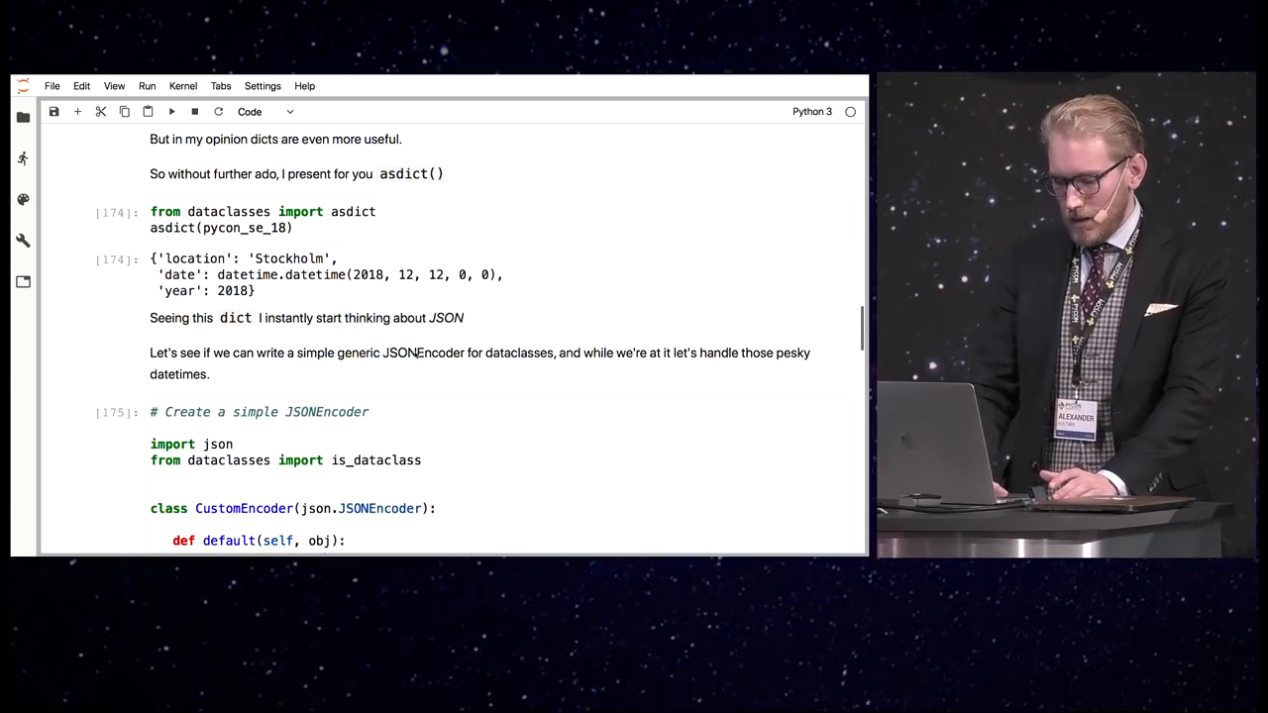
{"action": "scroll", "scroll_direction": "down", "scroll_amount": 3}
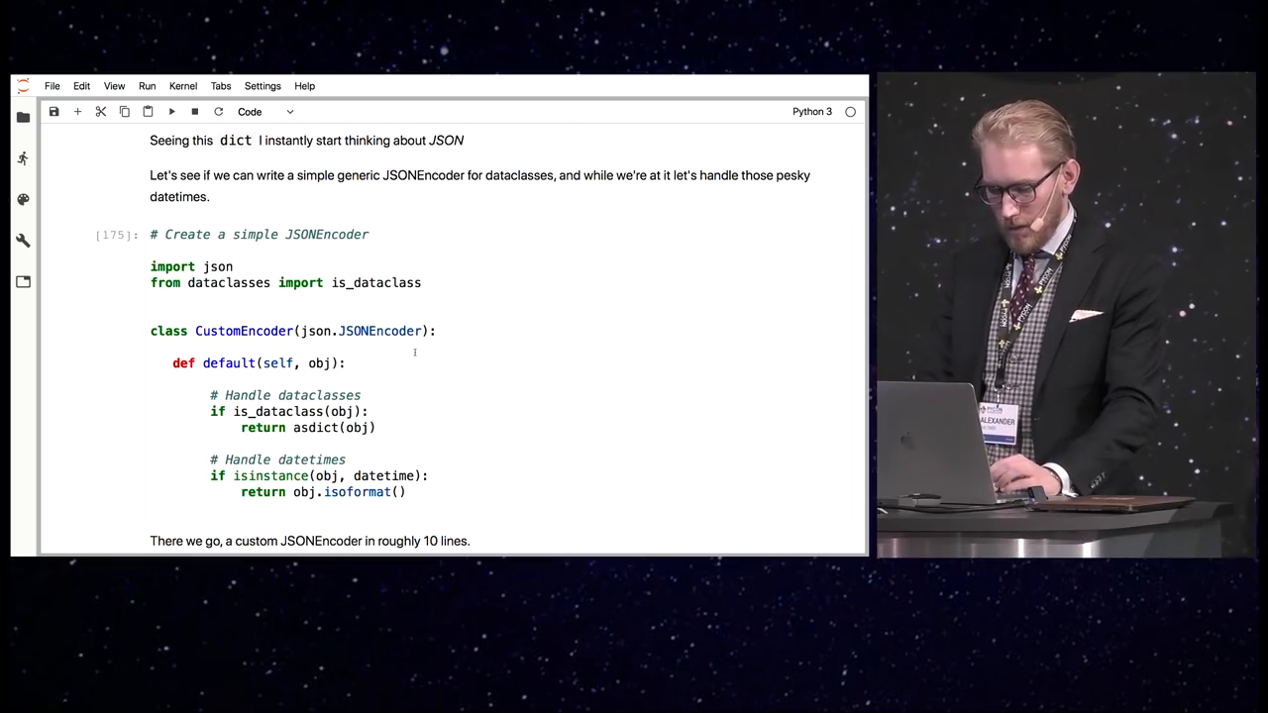
{"action": "scroll", "scroll_direction": "down", "scroll_amount": 3}
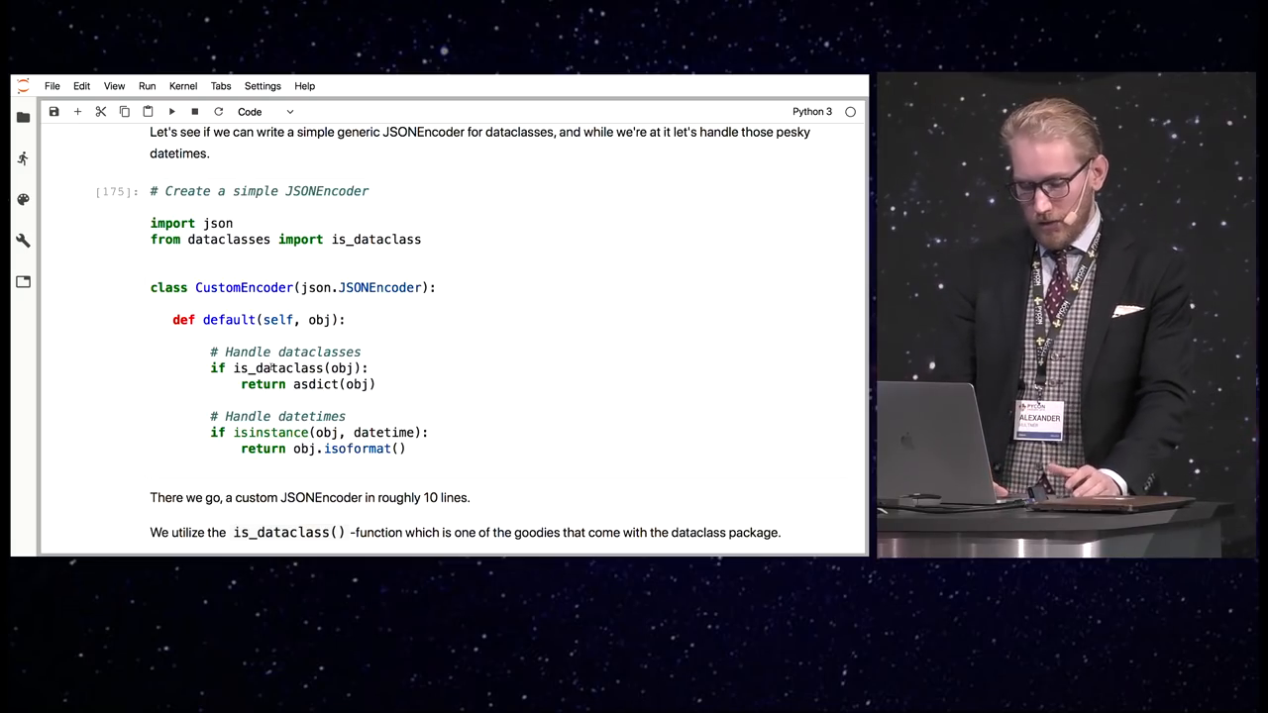
{"action": "scroll", "scroll_direction": "down", "scroll_amount": 3}
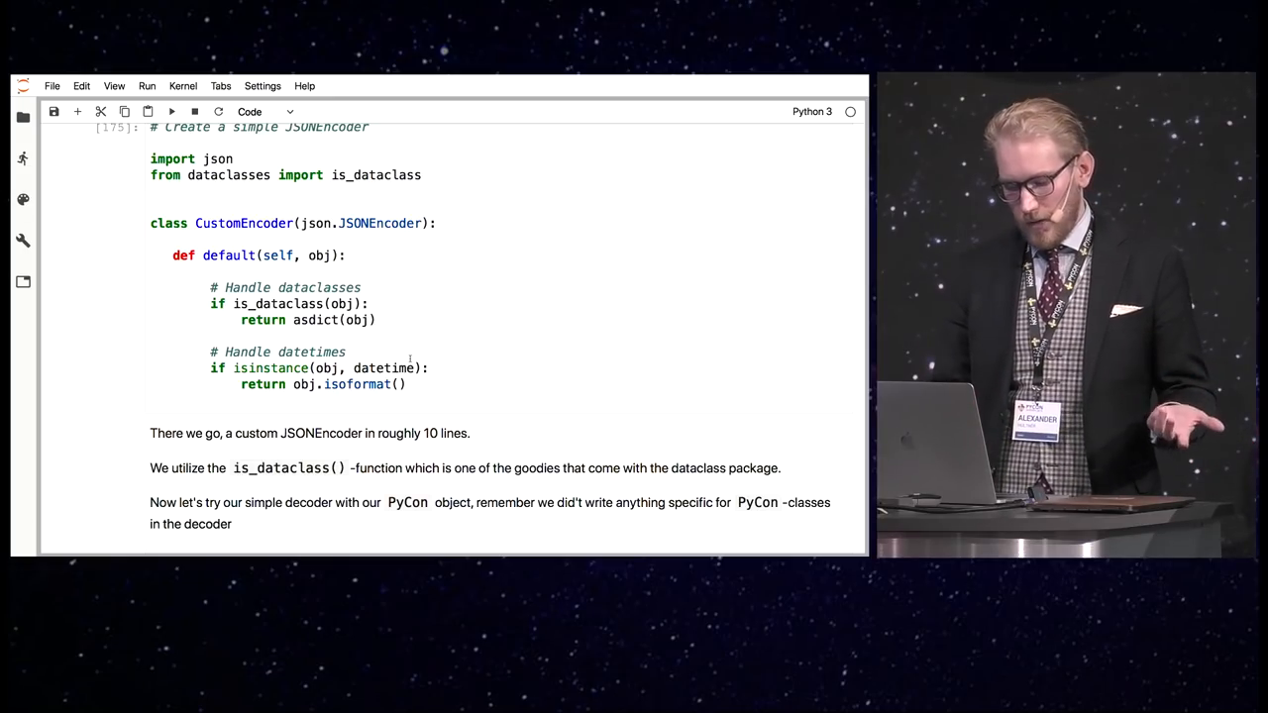
Scroll to cells 176–177: json.dumps Stockholm output and PyCon(**json_payload) decoding
{"action": "scroll", "scroll_direction": "down", "scroll_amount": 3}
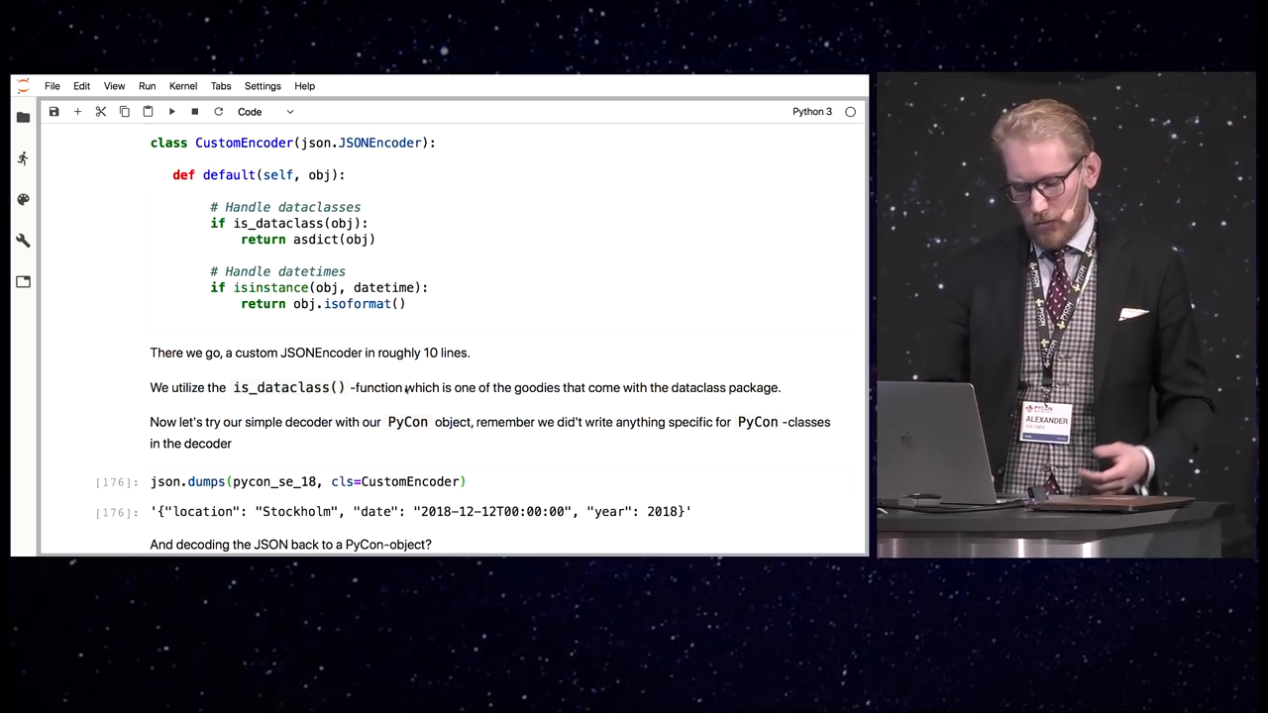
{"action": "scroll", "scroll_direction": "down", "scroll_amount": 3}
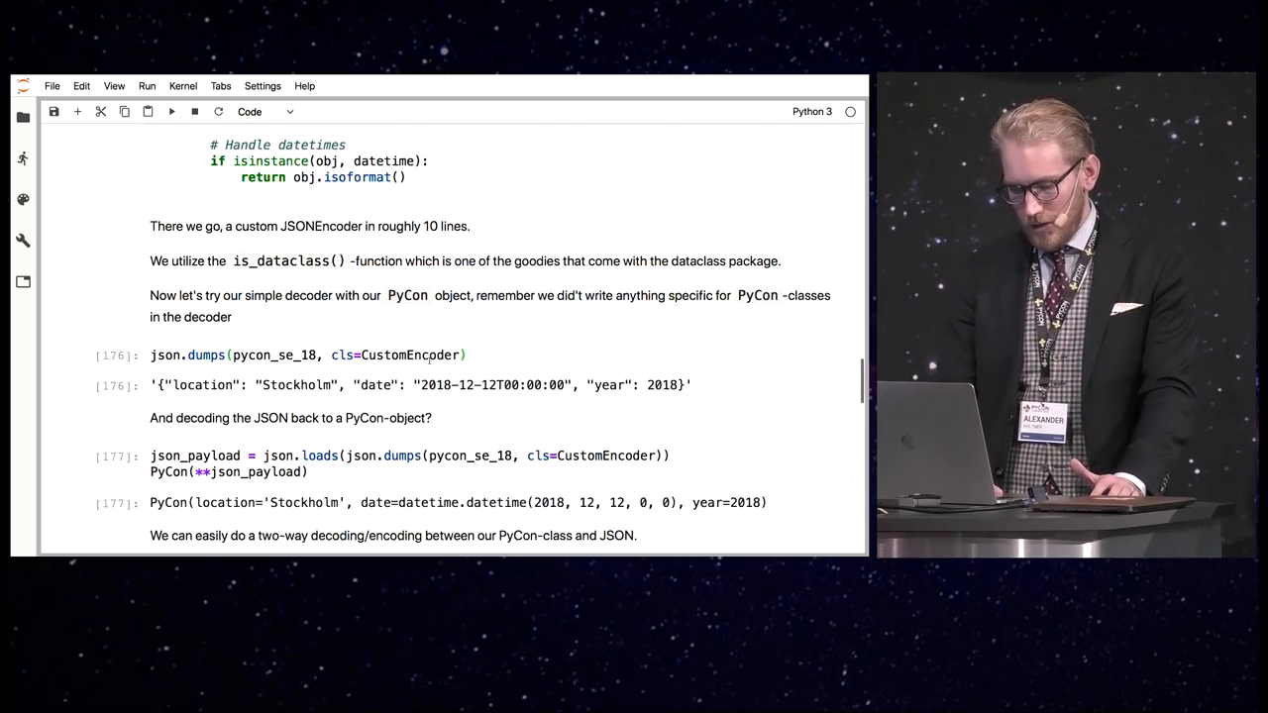
{"action": "scroll", "scroll_direction": "down", "scroll_amount": 3}
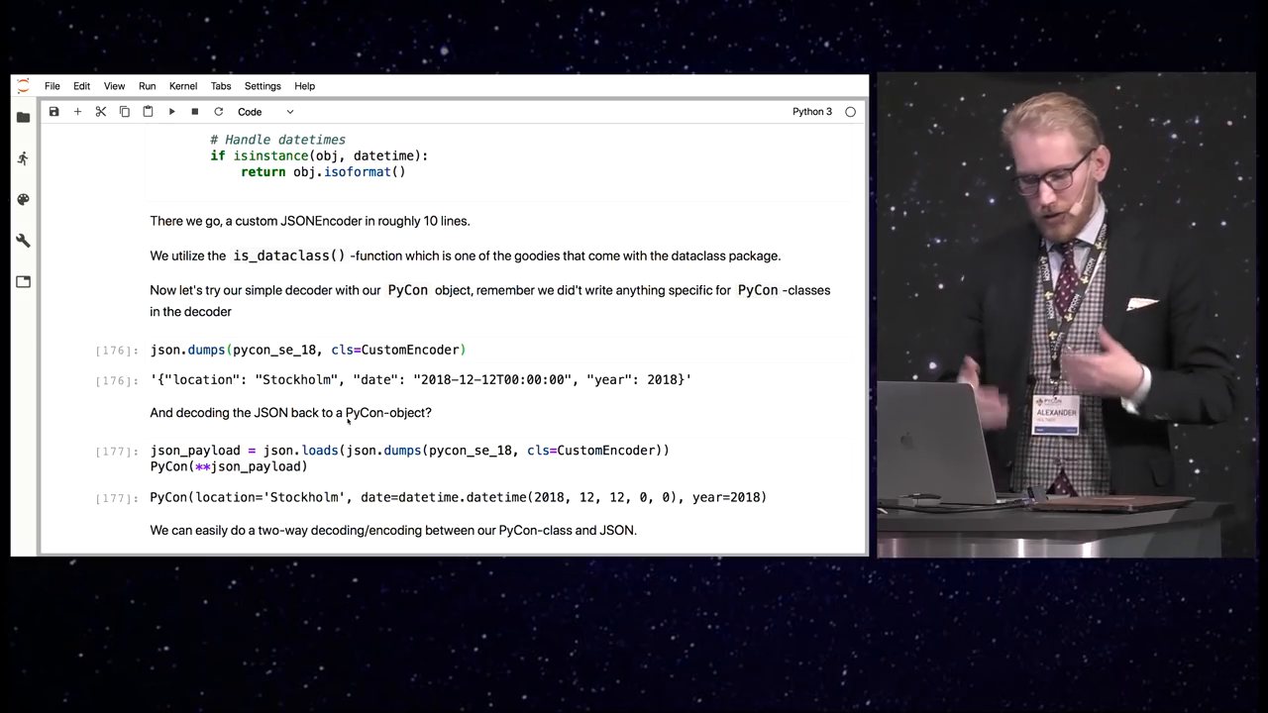
{"action": "scroll", "scroll_direction": "down", "scroll_amount": 3}
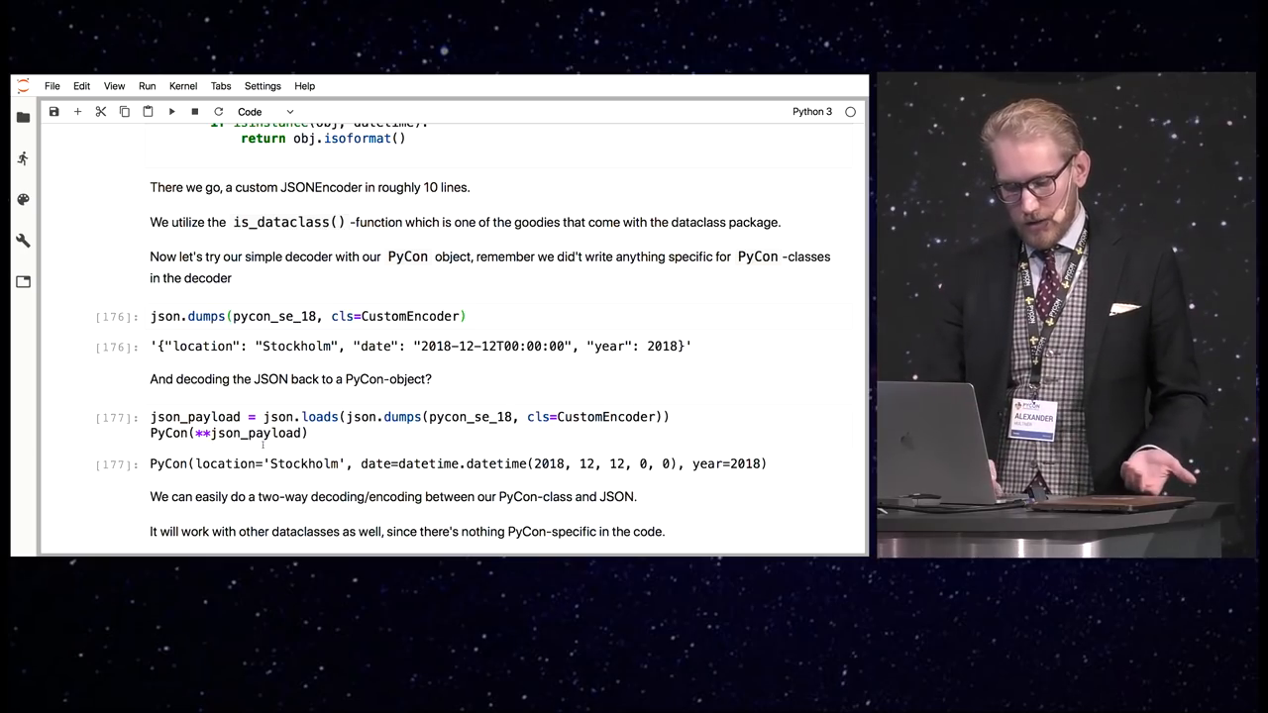
Scroll past the validation and JSONSchema notes to the 'make PyCon immutable' heading
{"action": "scroll", "scroll_direction": "down", "scroll_amount": 3}
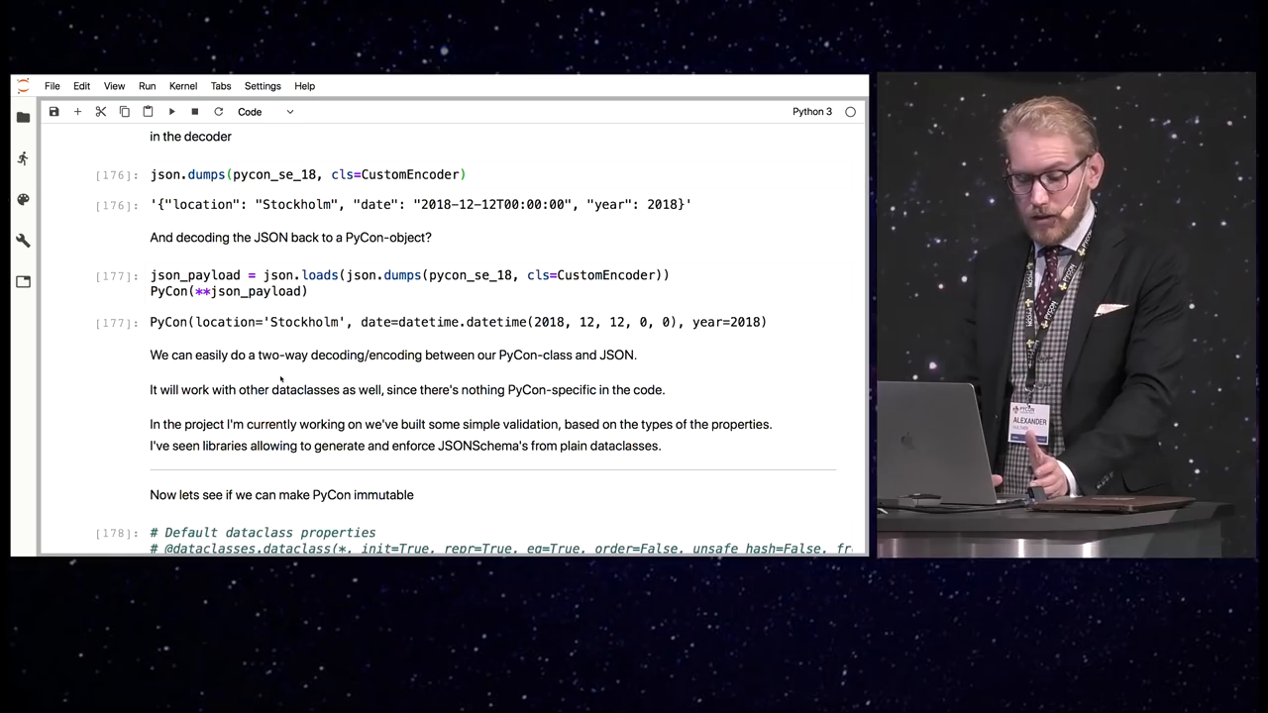
{"action": "scroll", "scroll_direction": "down", "scroll_amount": 3}
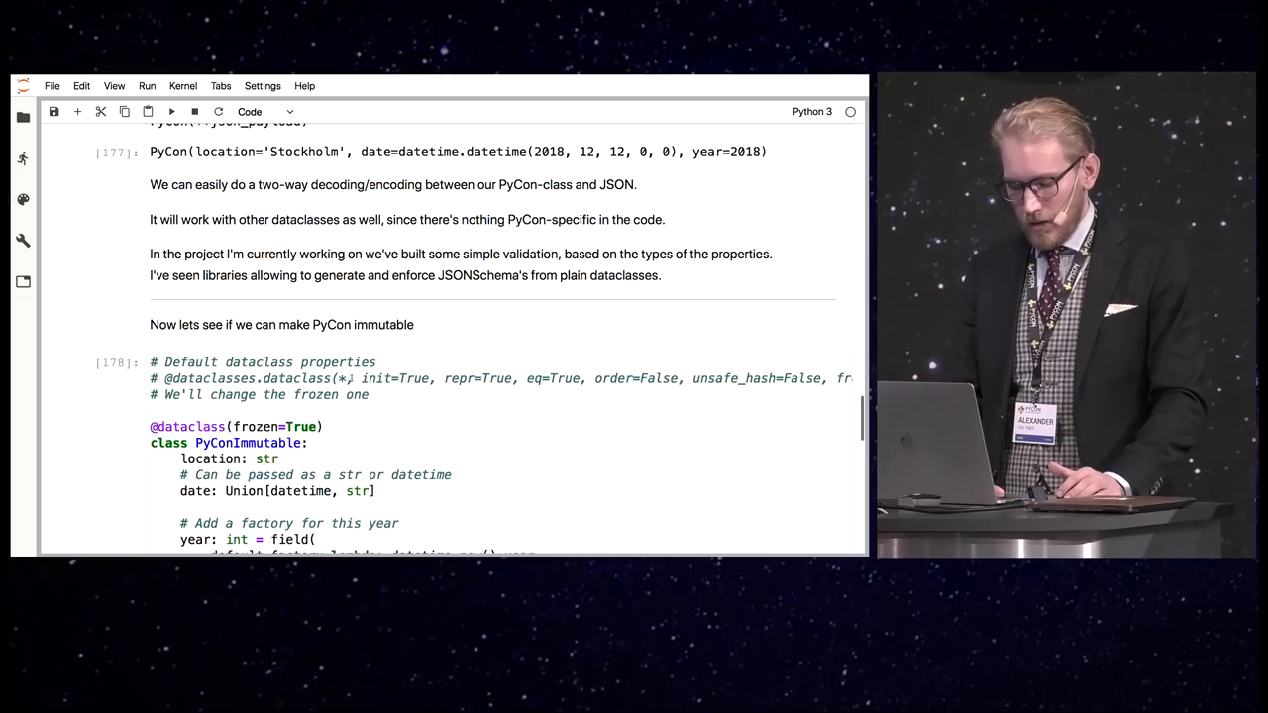
{"action": "scroll", "scroll_direction": "down", "scroll_amount": 3}
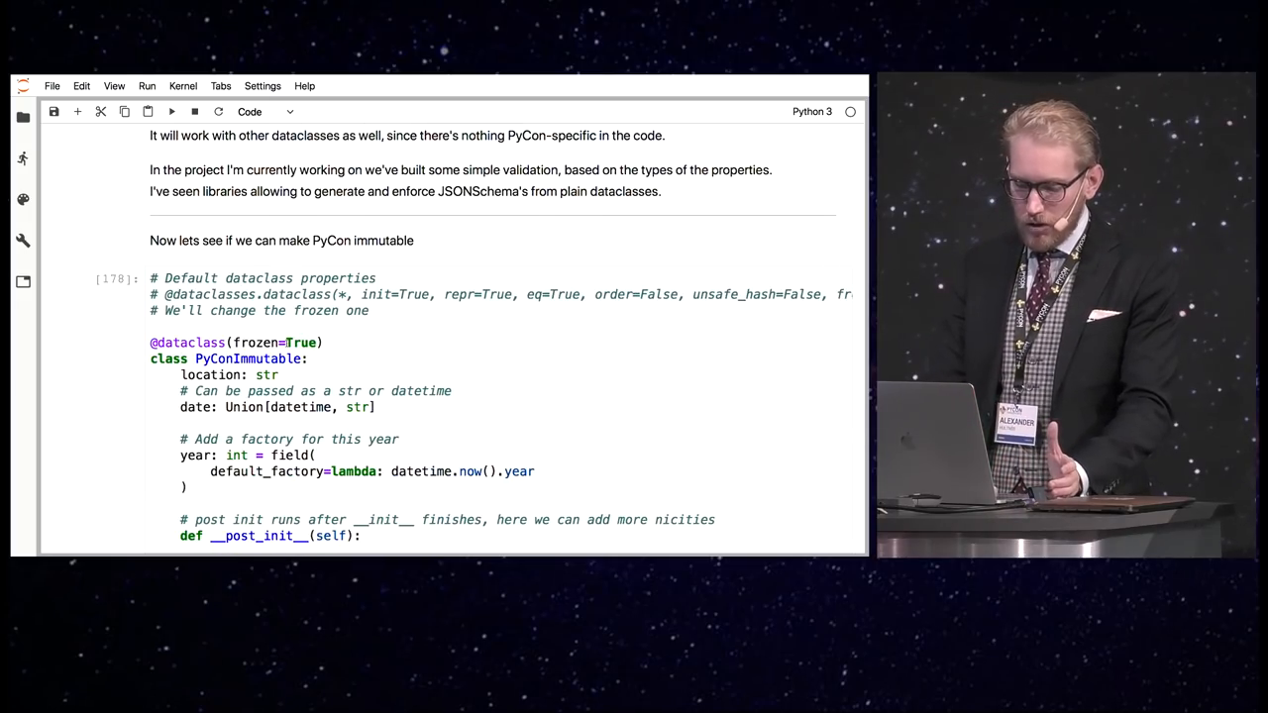
{"action": "scroll", "scroll_direction": "down", "scroll_amount": 3}
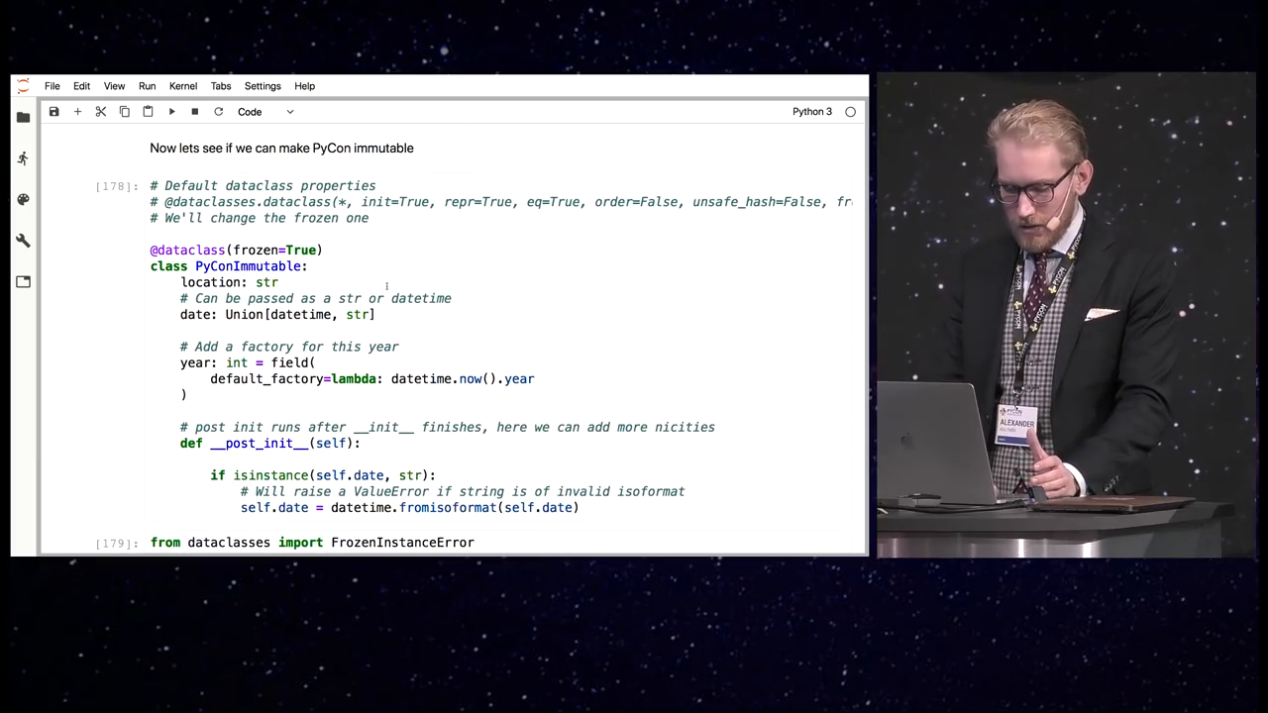
{"action": "scroll", "scroll_direction": "down", "scroll_amount": 3}
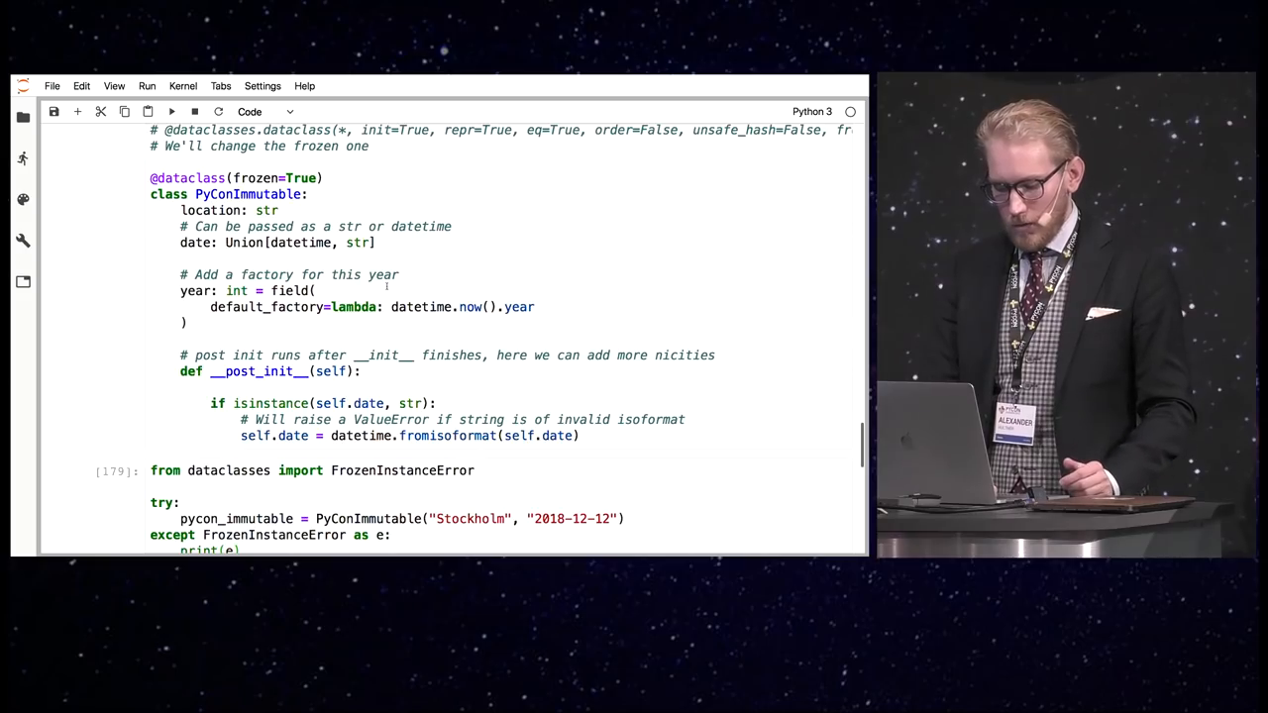
{"action": "left_click", "coordinate": [170, 111]}
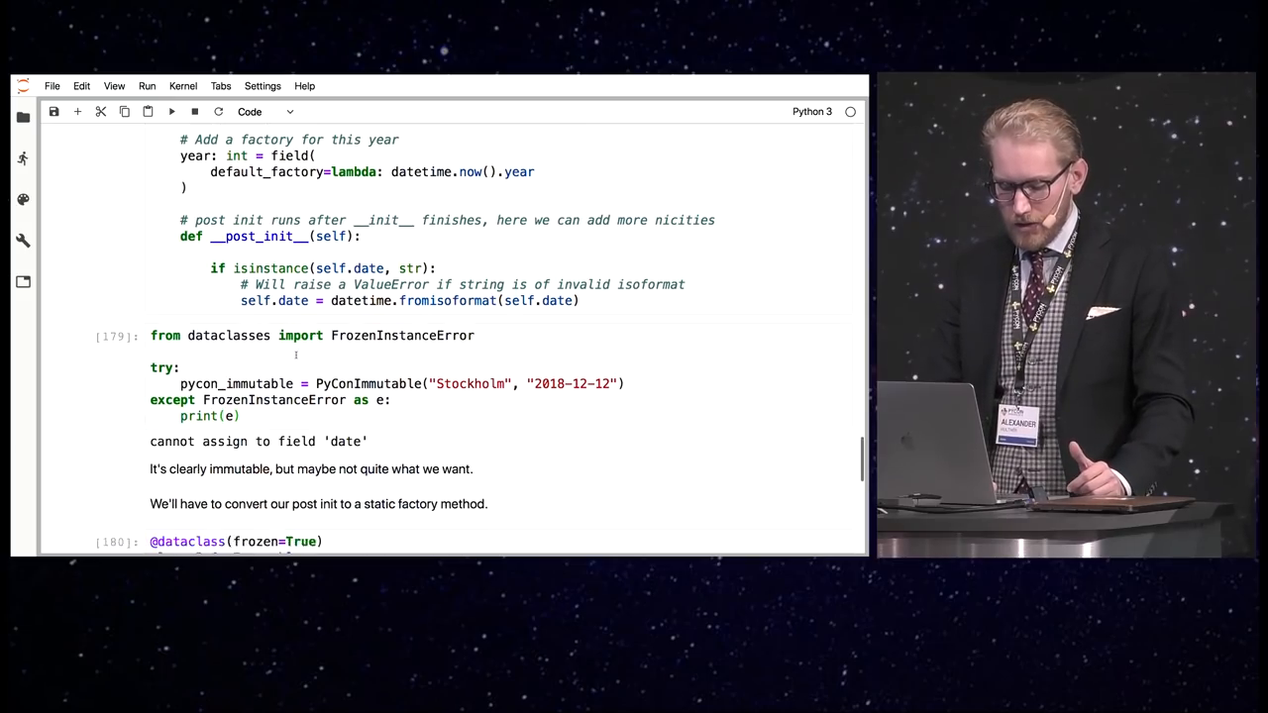
{"action": "scroll", "scroll_direction": "down", "scroll_amount": 3}
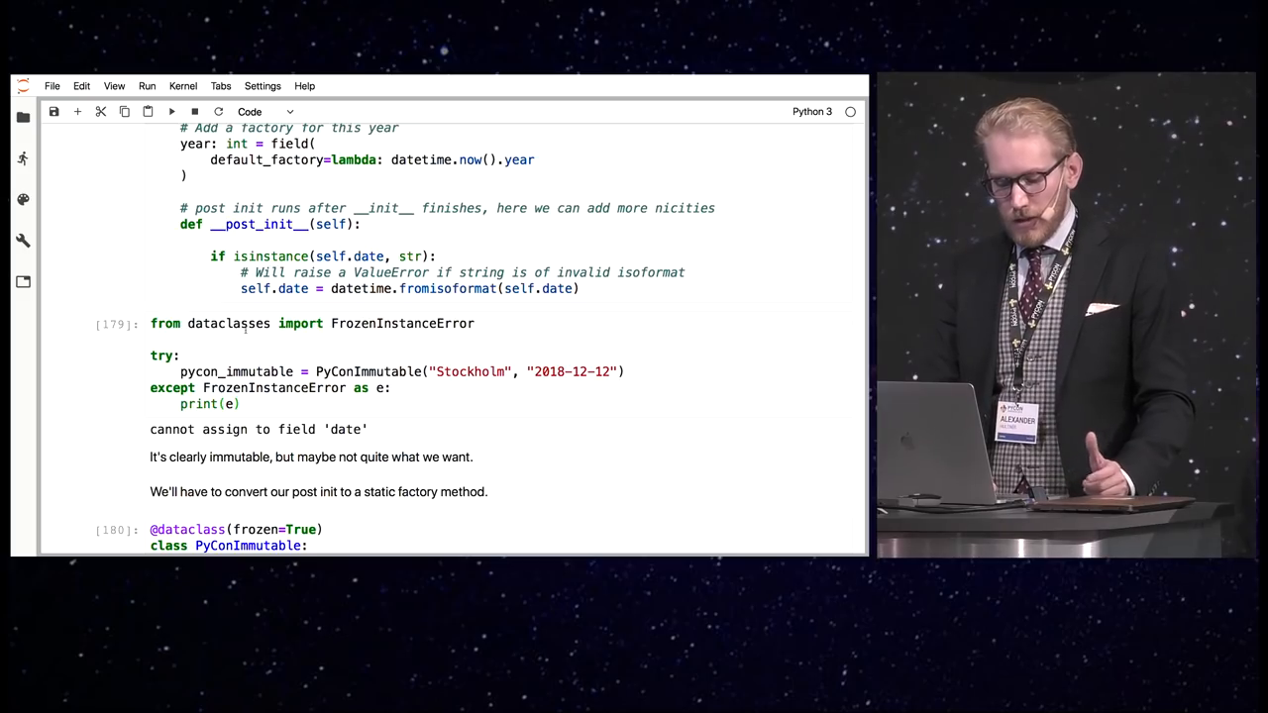
{"action": "scroll", "scroll_direction": "down", "scroll_amount": 3}
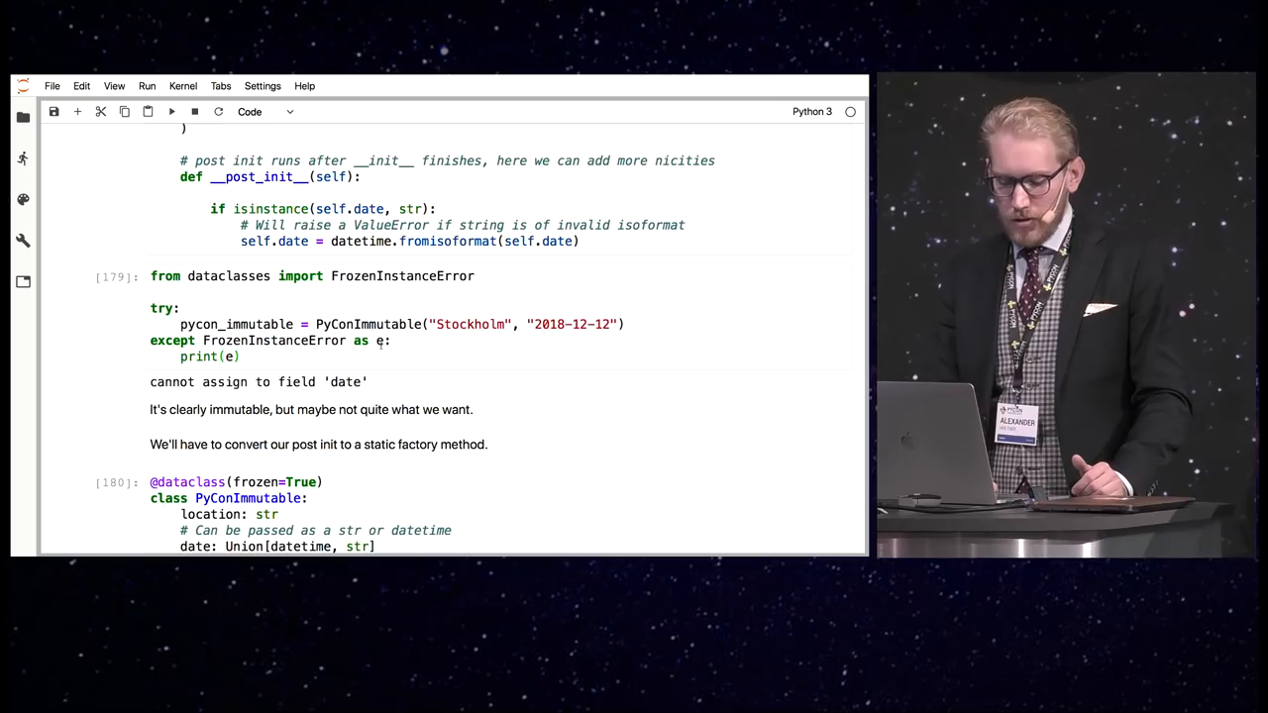
{"action": "scroll", "scroll_direction": "down", "scroll_amount": 3}
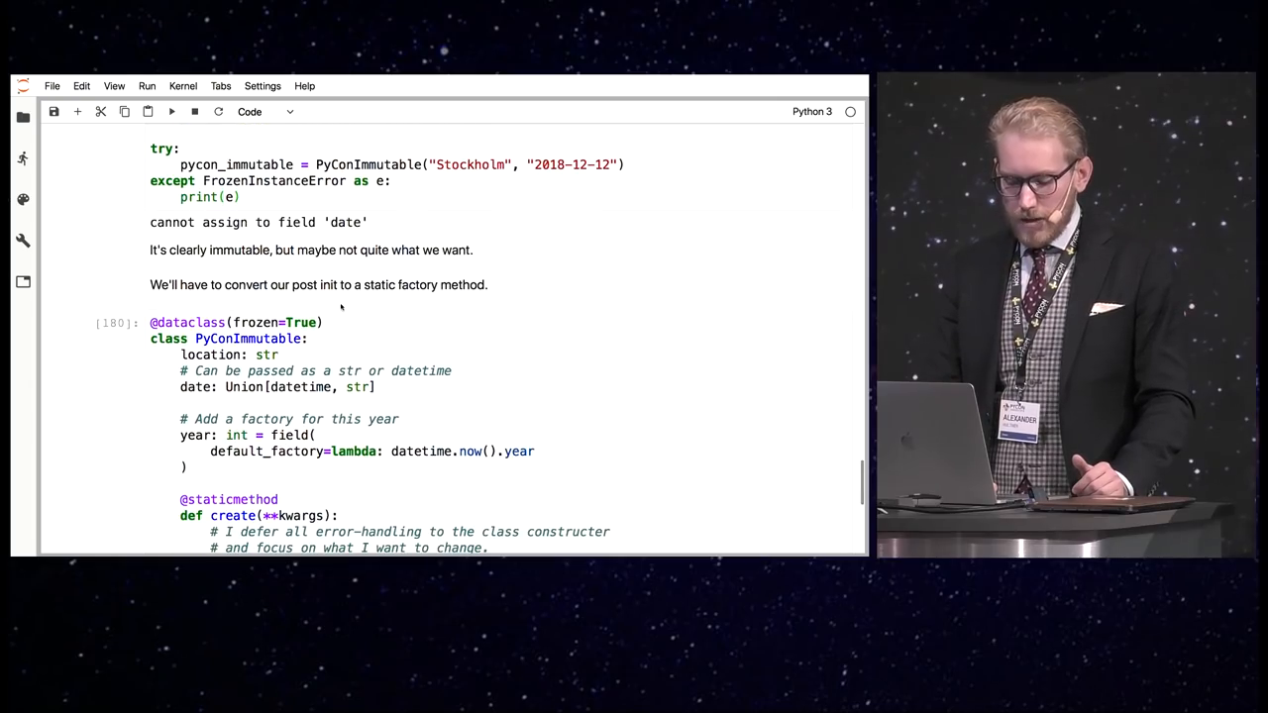
{"action": "scroll", "scroll_direction": "down", "scroll_amount": 3}
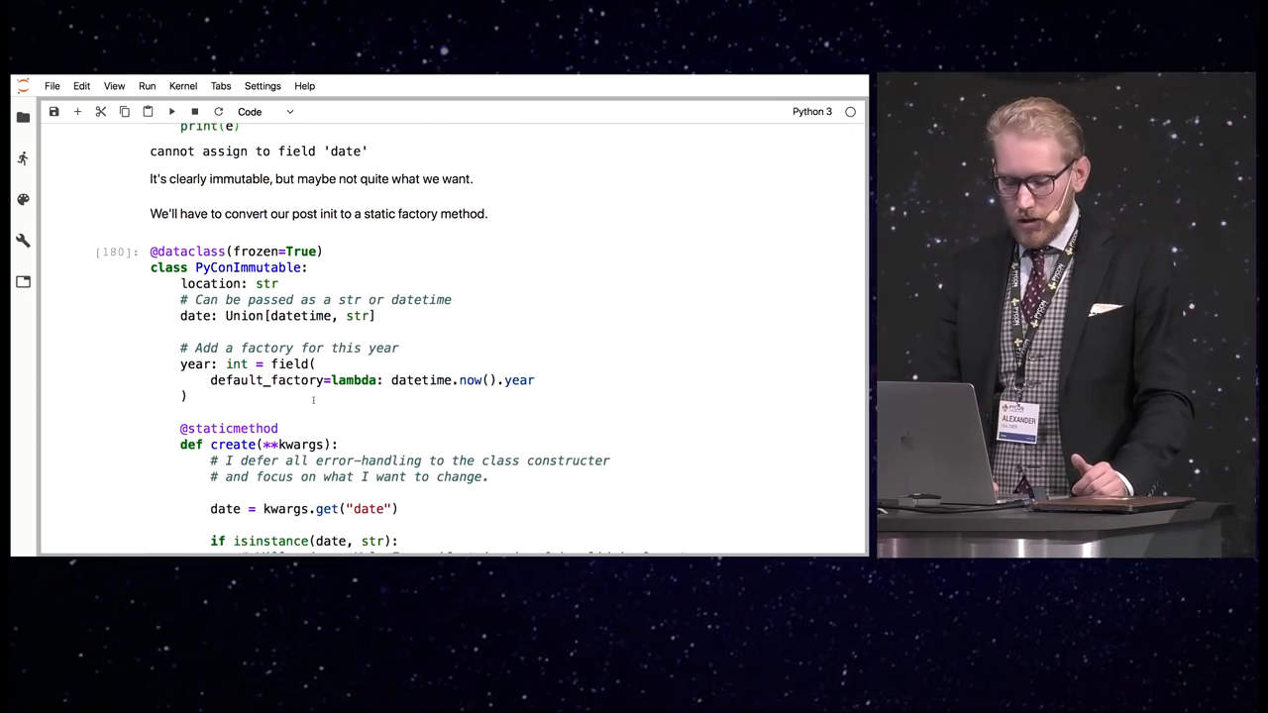
{"action": "scroll", "scroll_direction": "down", "scroll_amount": 3}
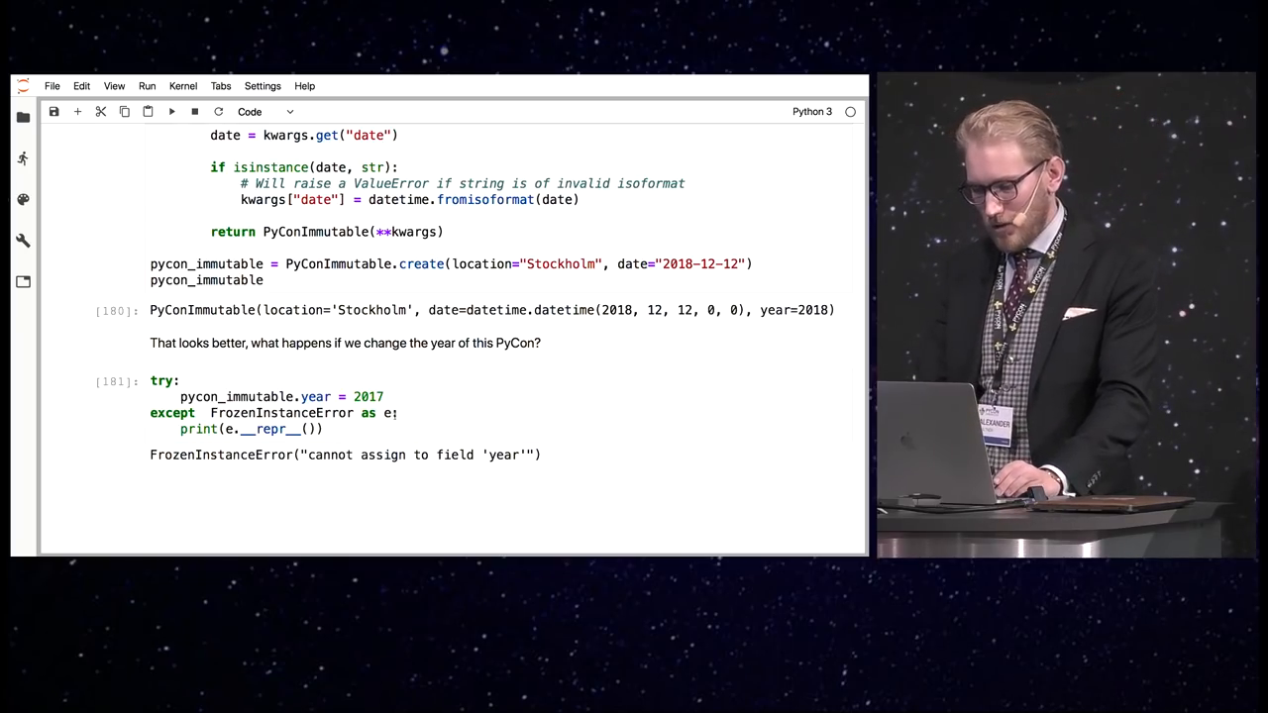
{"action": "scroll", "scroll_direction": "up", "scroll_amount": 3}
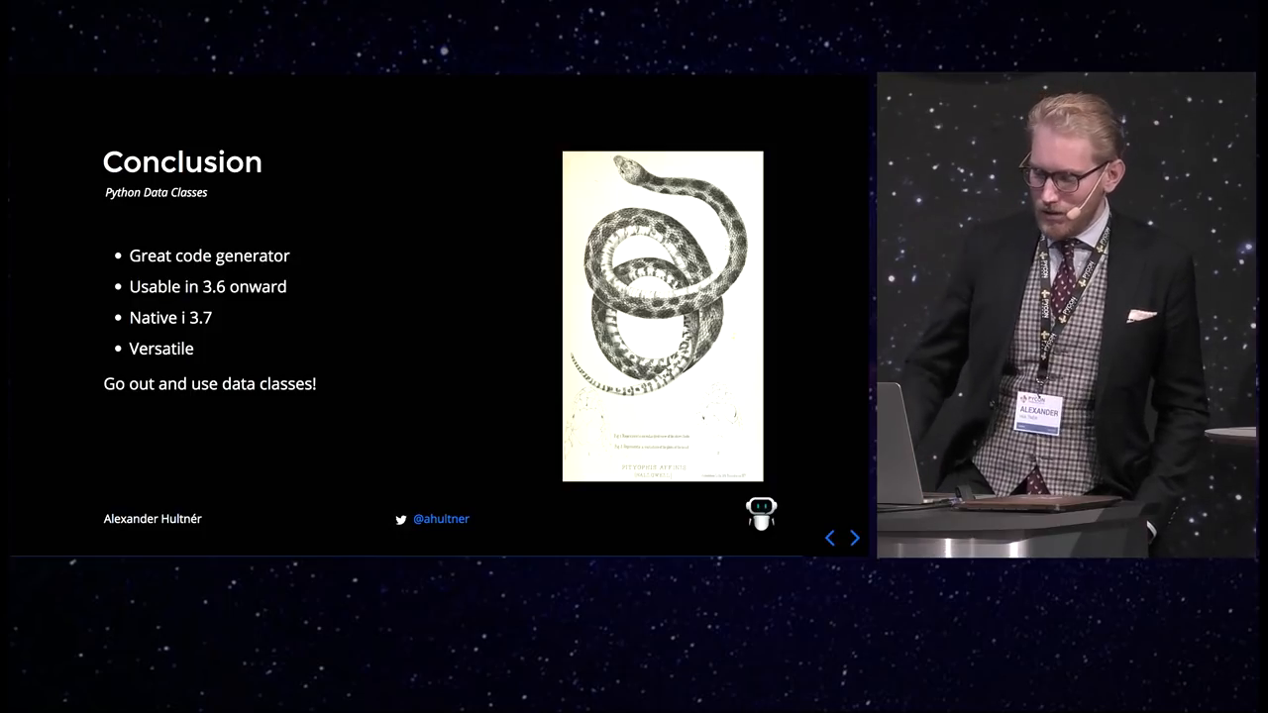
Advance the Slides.com deck to the final Questions slide with project links
{"action": "left_click", "coordinate": [853, 538]}
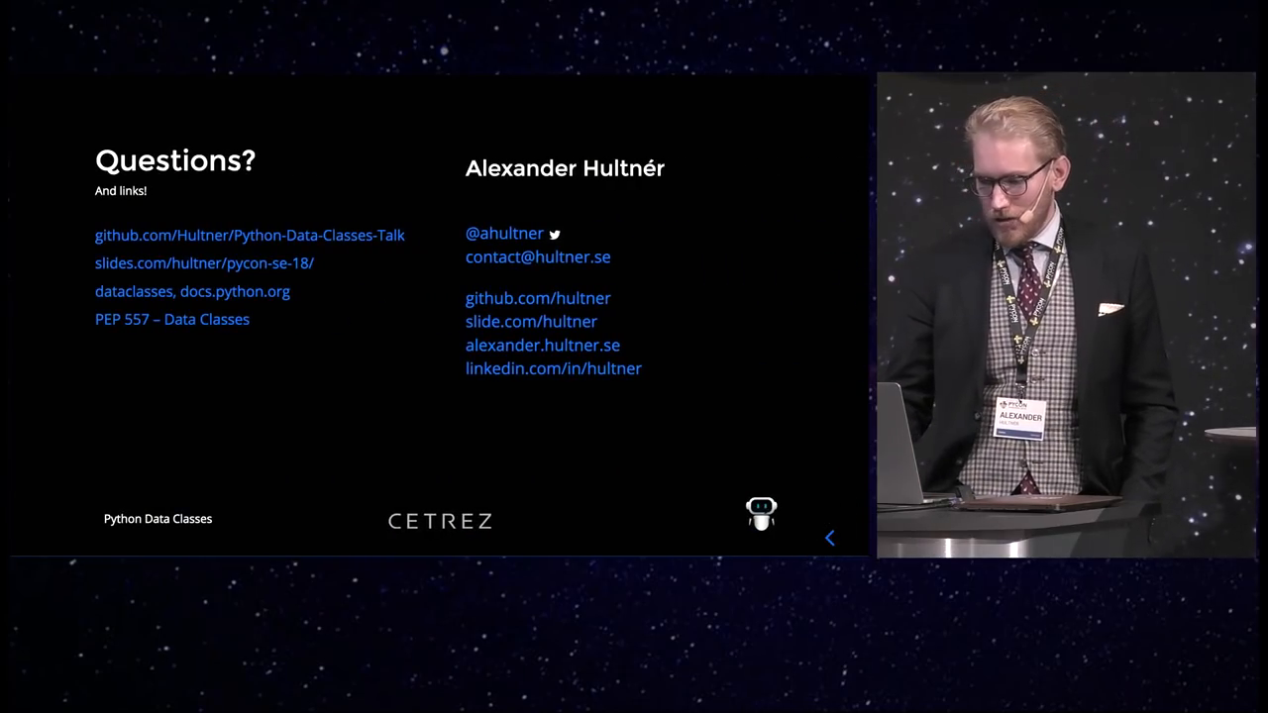